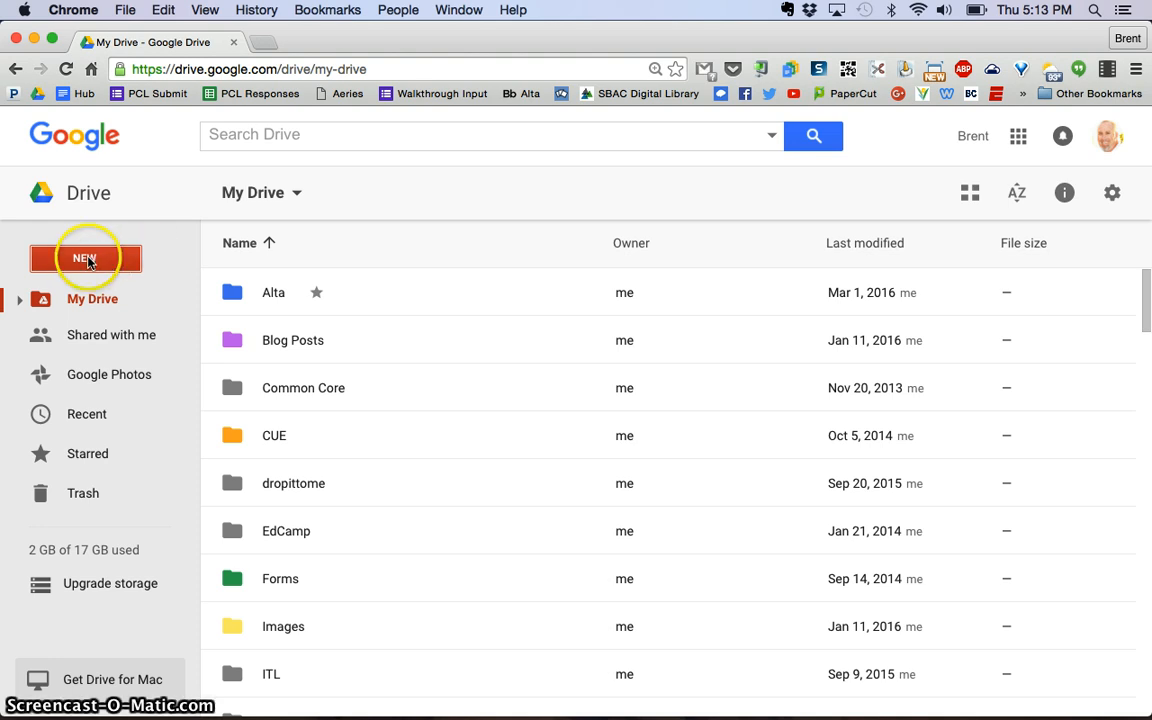
Step: Create a new blank Google Form from Google Drive's New menu
left_click(85, 258)
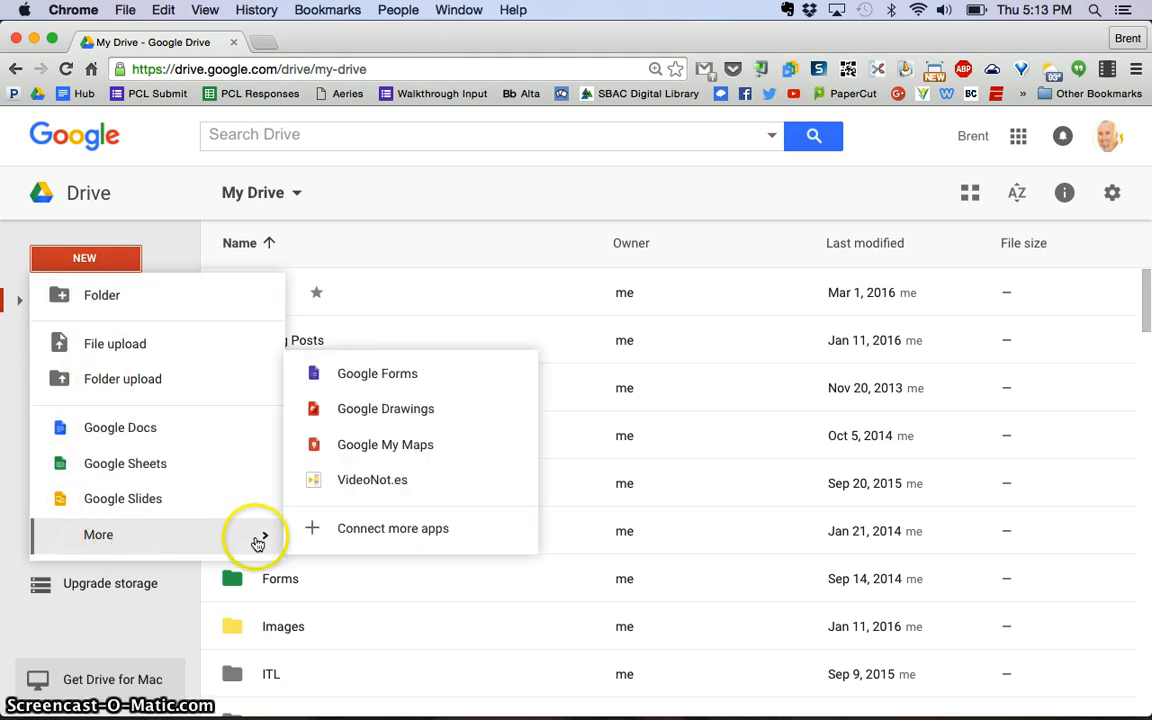
mouse_move(377, 373)
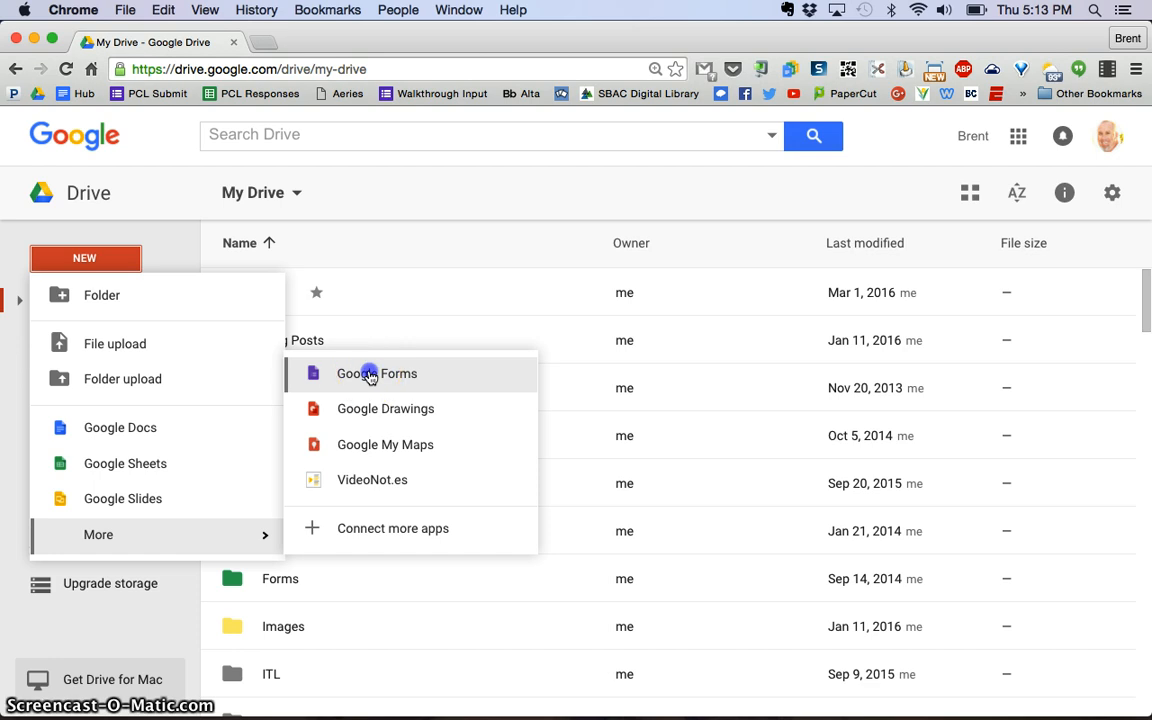
left_click(377, 373)
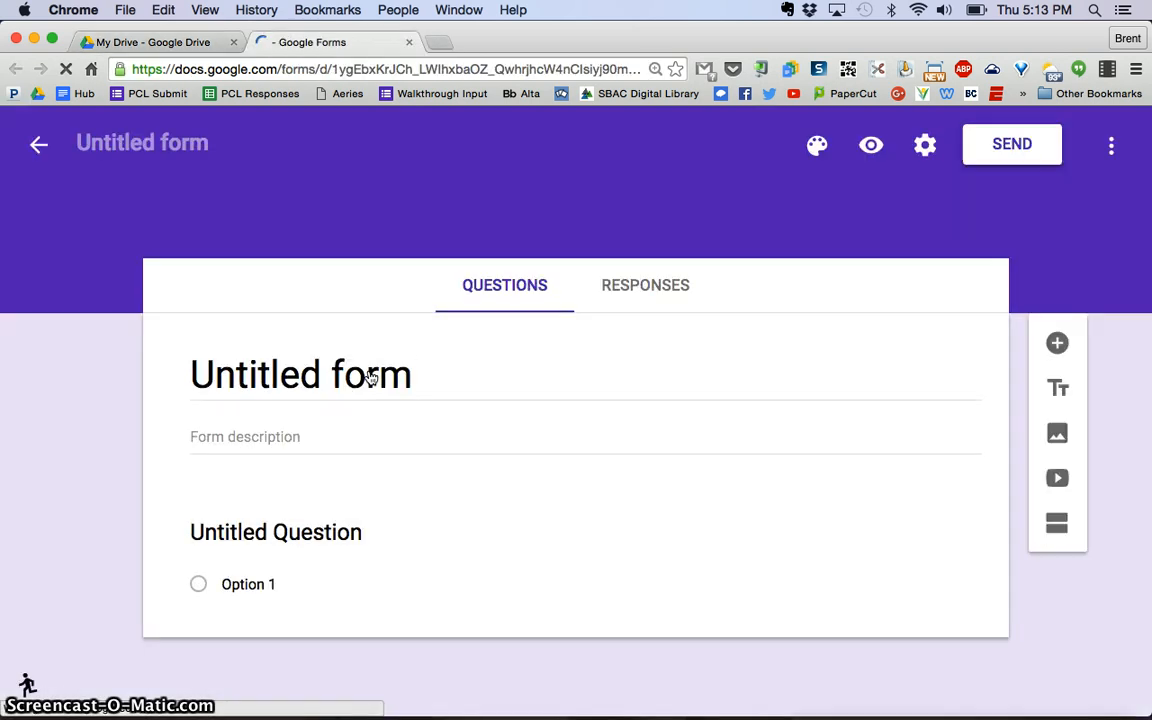
left_click(275, 531)
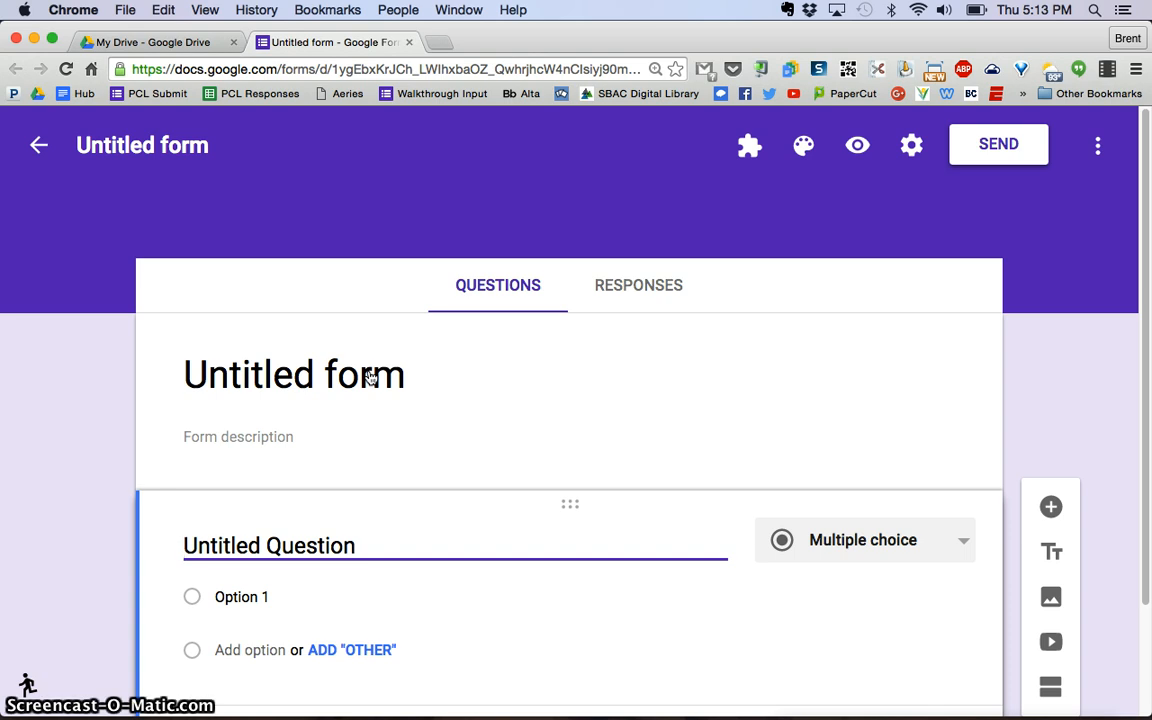
mouse_move(351, 395)
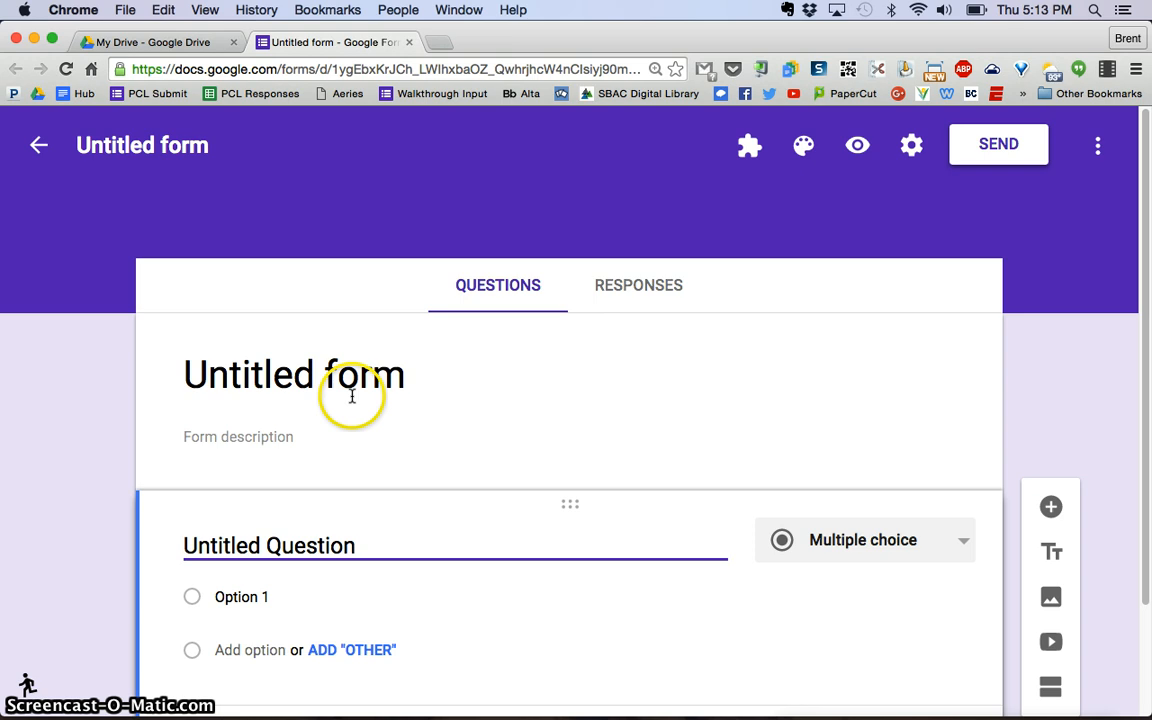
mouse_move(70, 625)
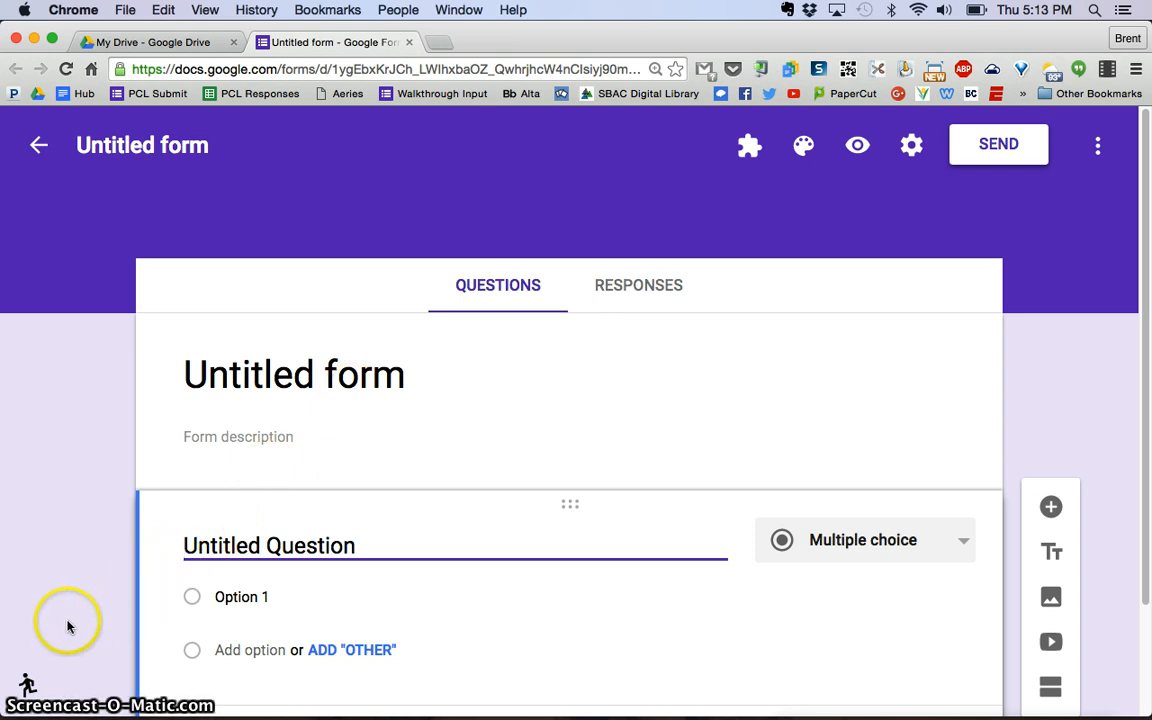
mouse_move(28, 685)
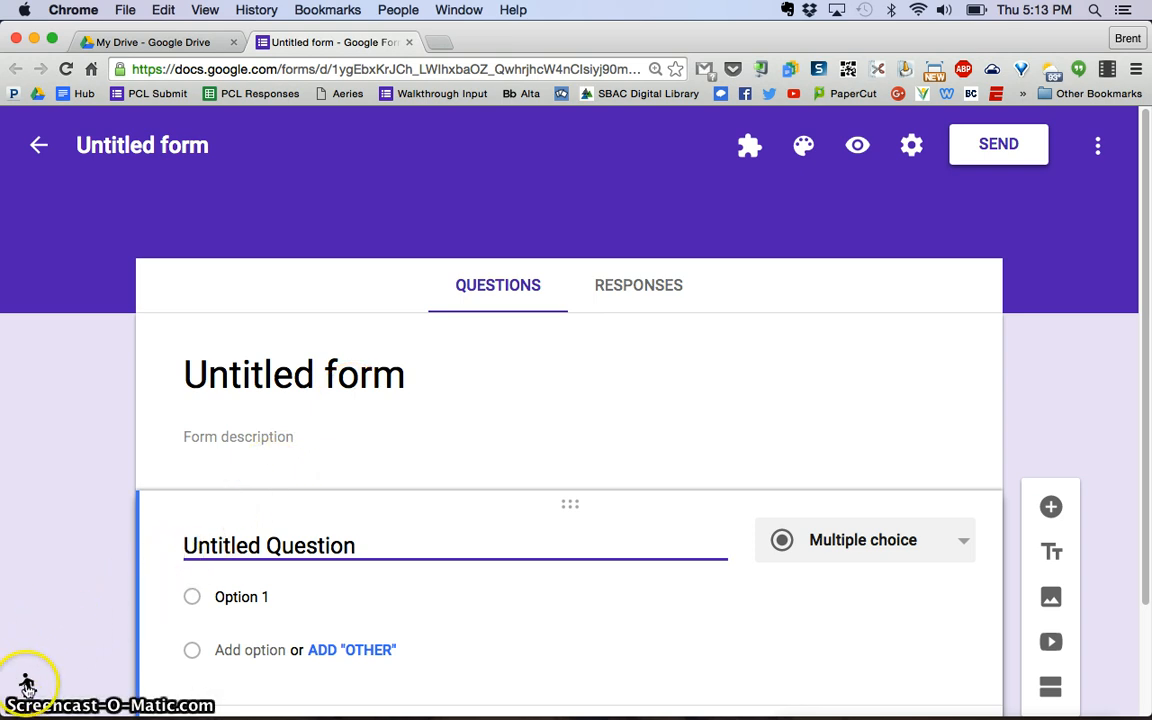
mouse_move(28, 682)
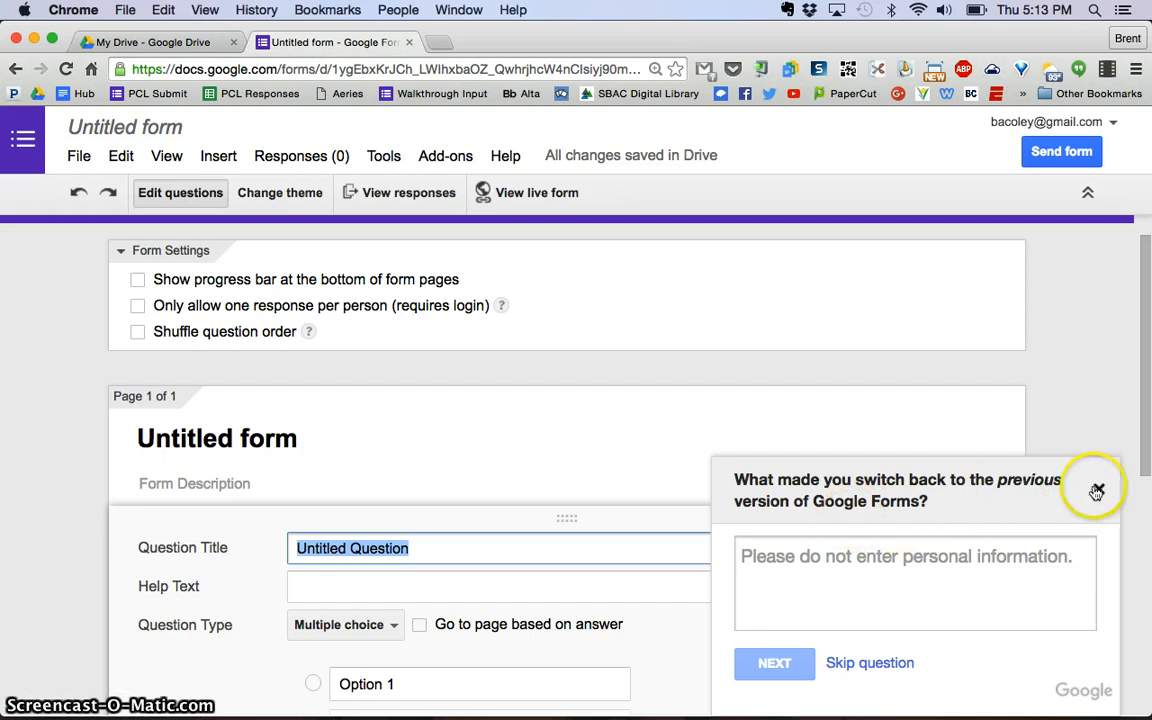
left_click(1096, 489)
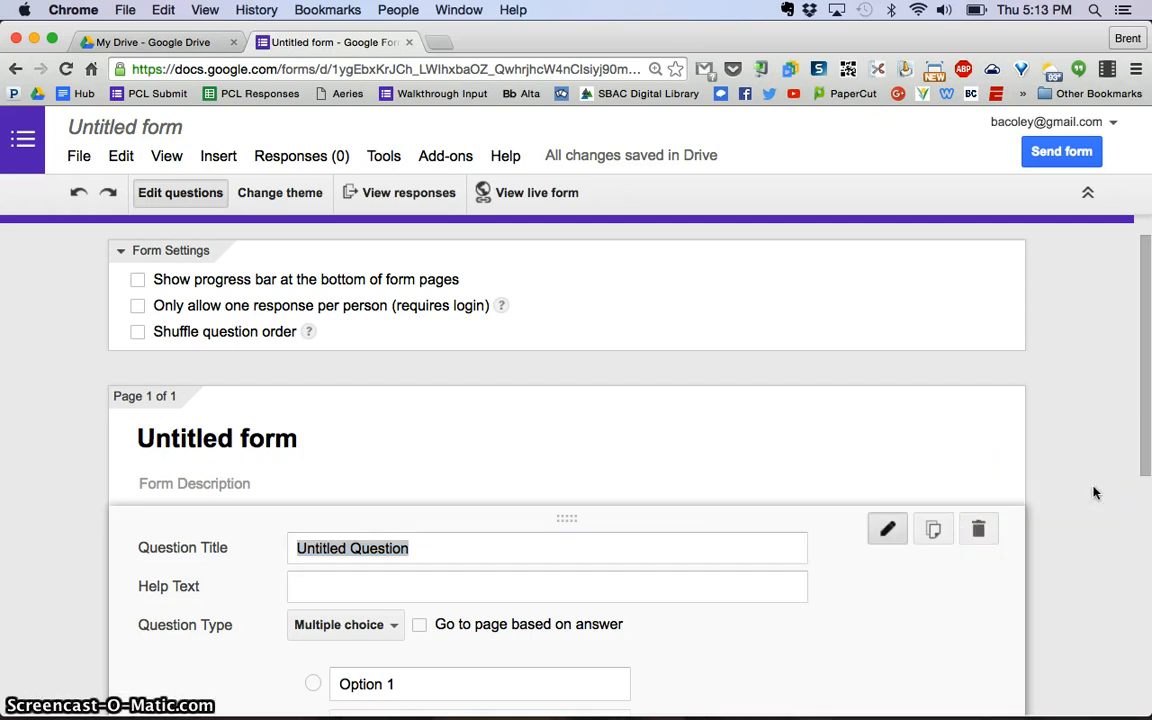
scroll("down", 3)
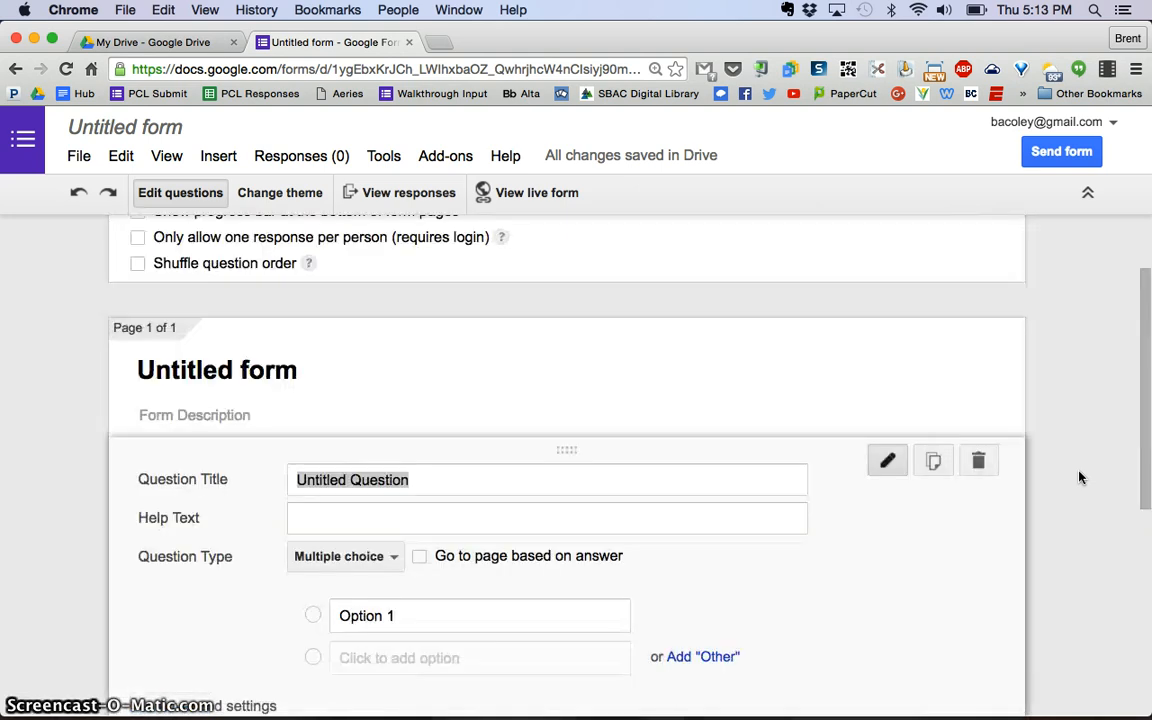
scroll("up", 3)
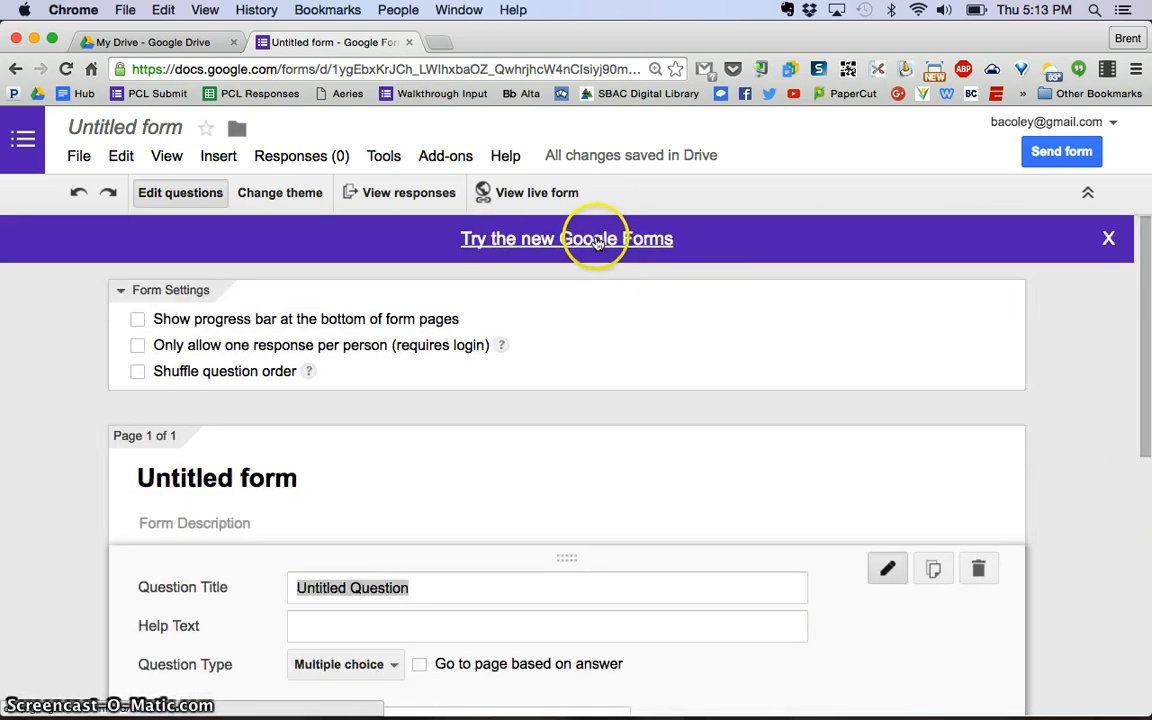
left_click(566, 238)
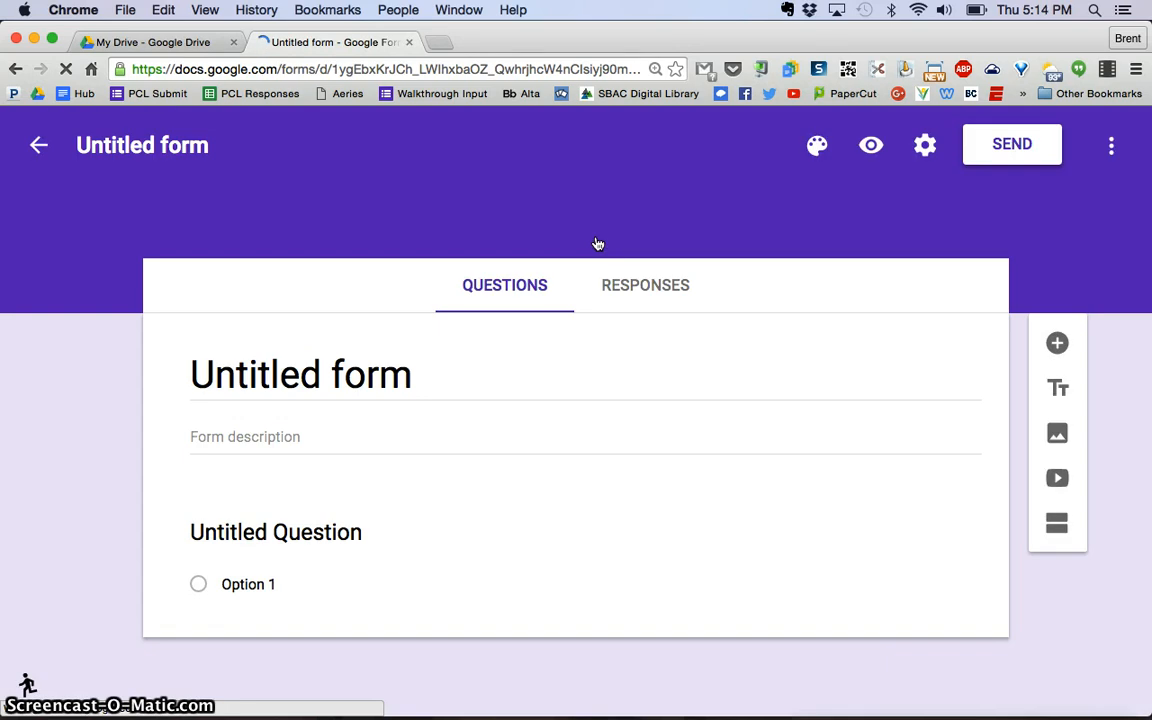
left_click(300, 531)
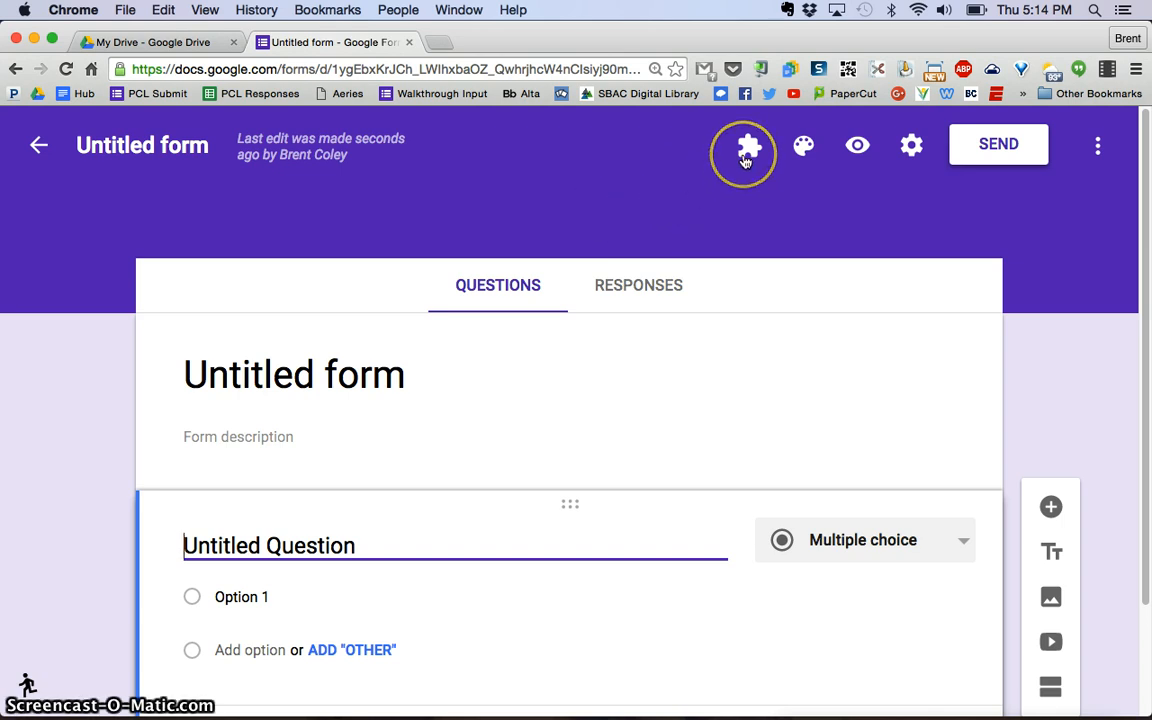
mouse_move(803, 145)
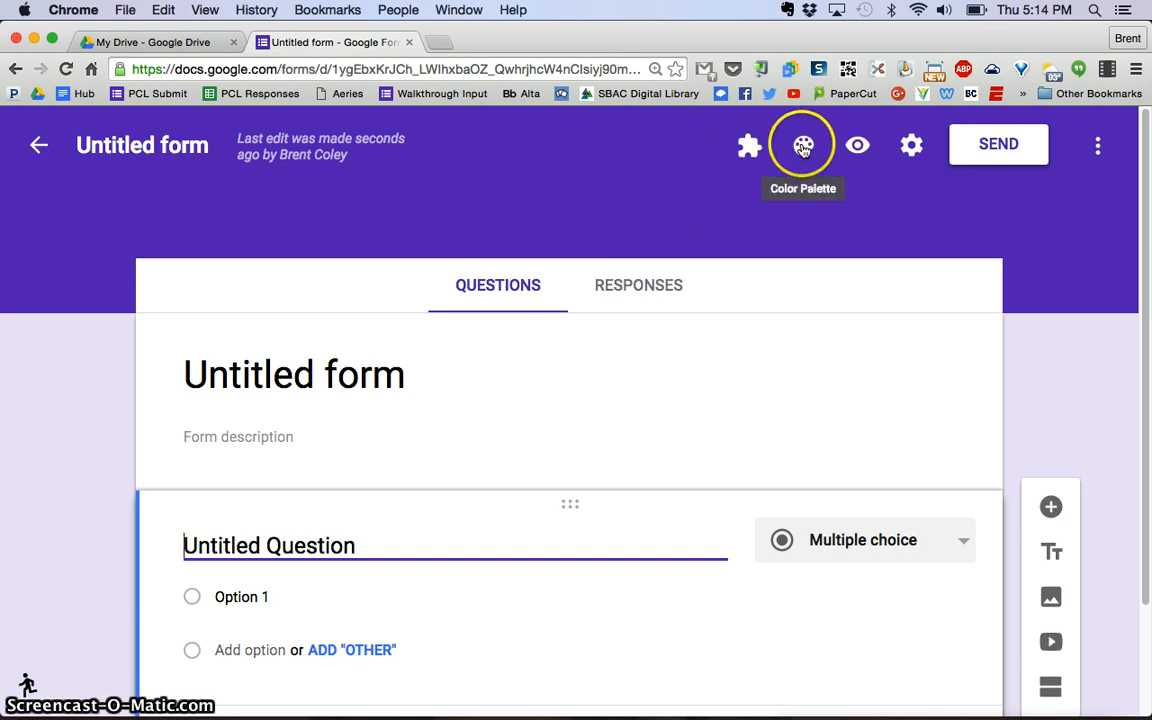
mouse_move(857, 145)
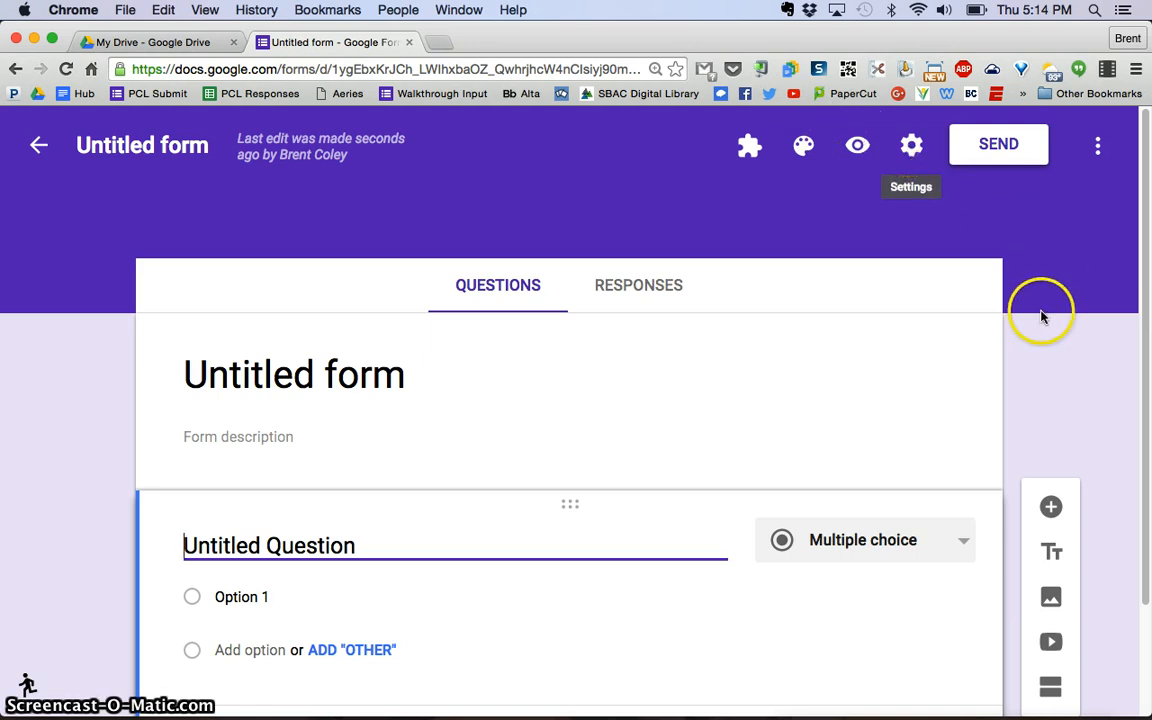
scroll("down", 3)
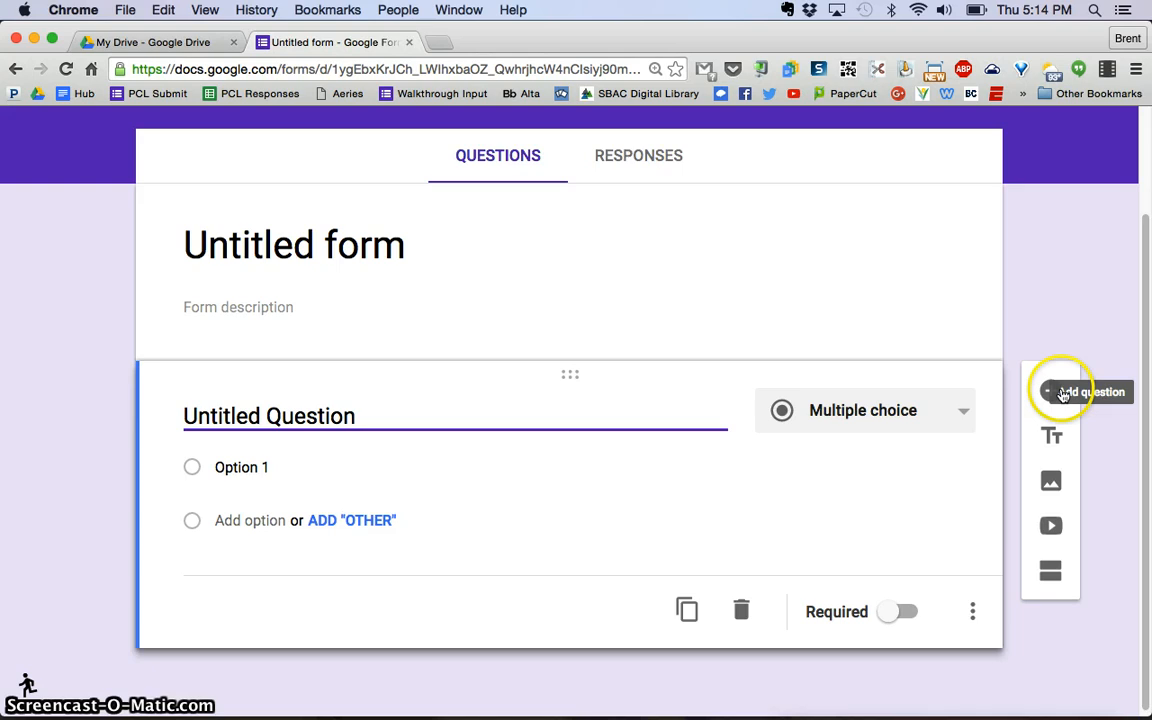
mouse_move(1051, 435)
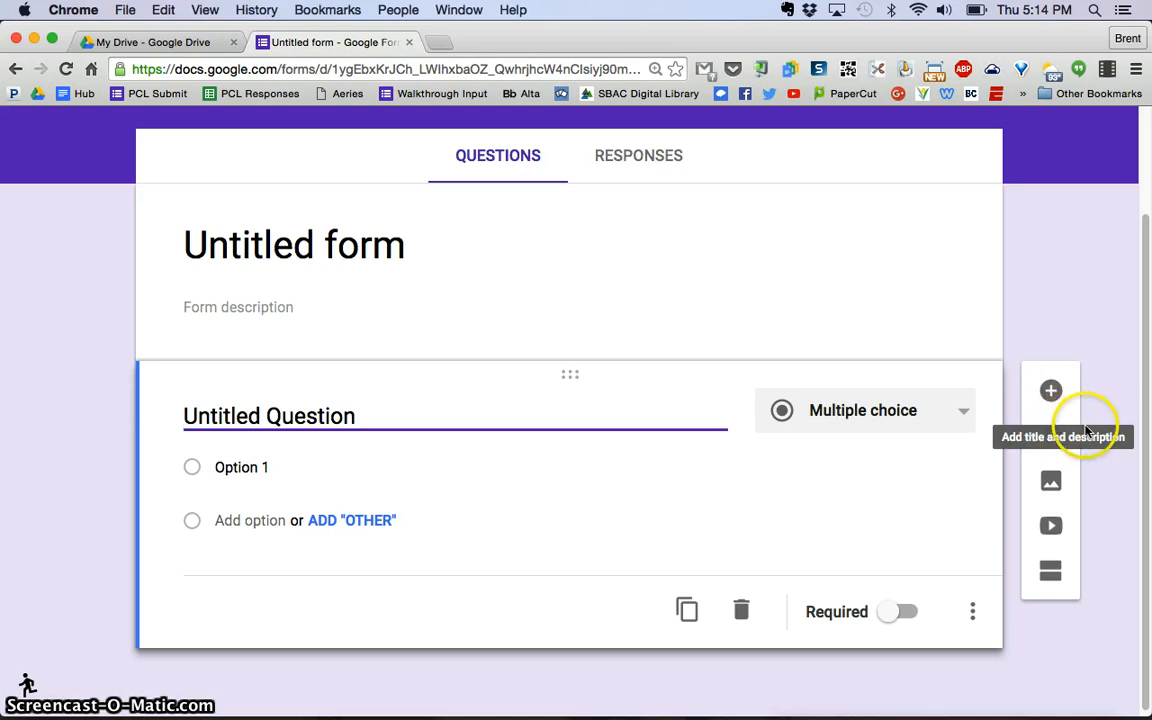
mouse_move(1050, 482)
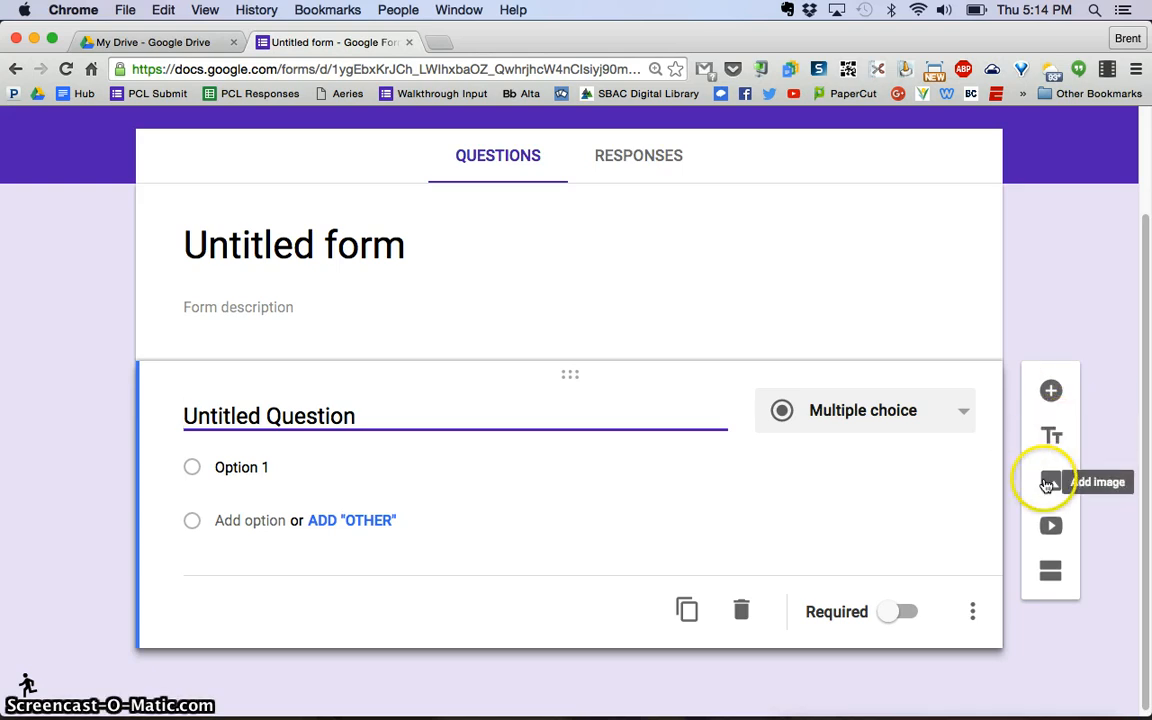
mouse_move(1051, 526)
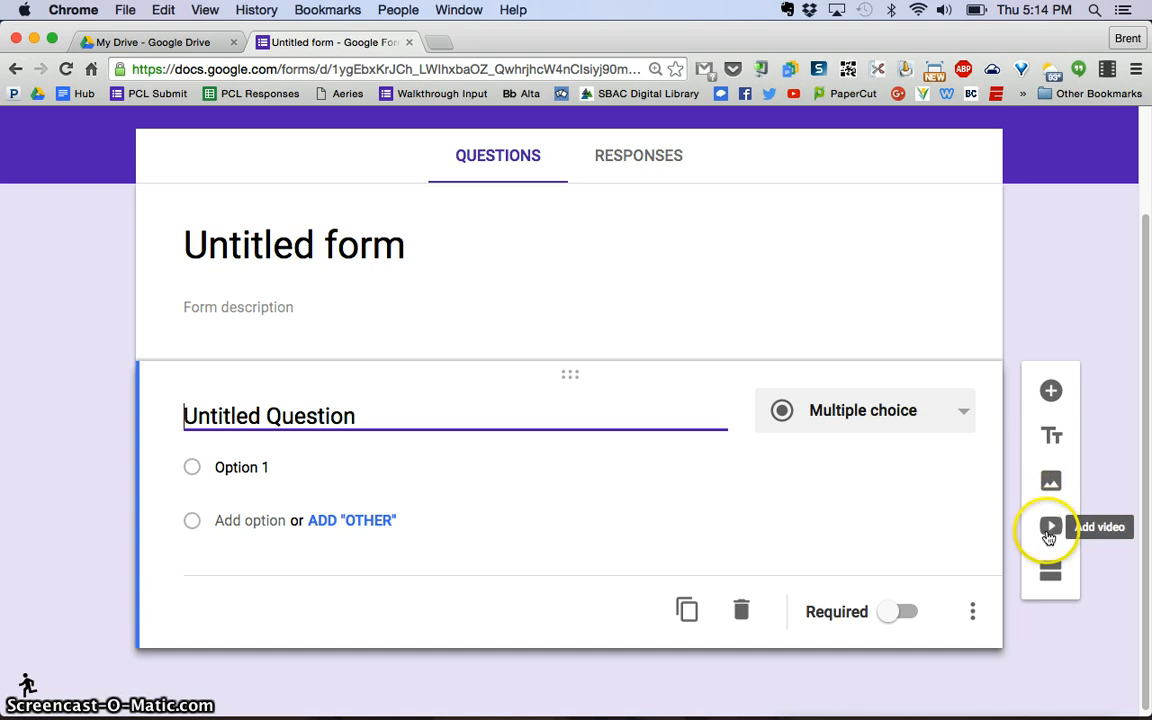
mouse_move(1051, 571)
type("Samp")
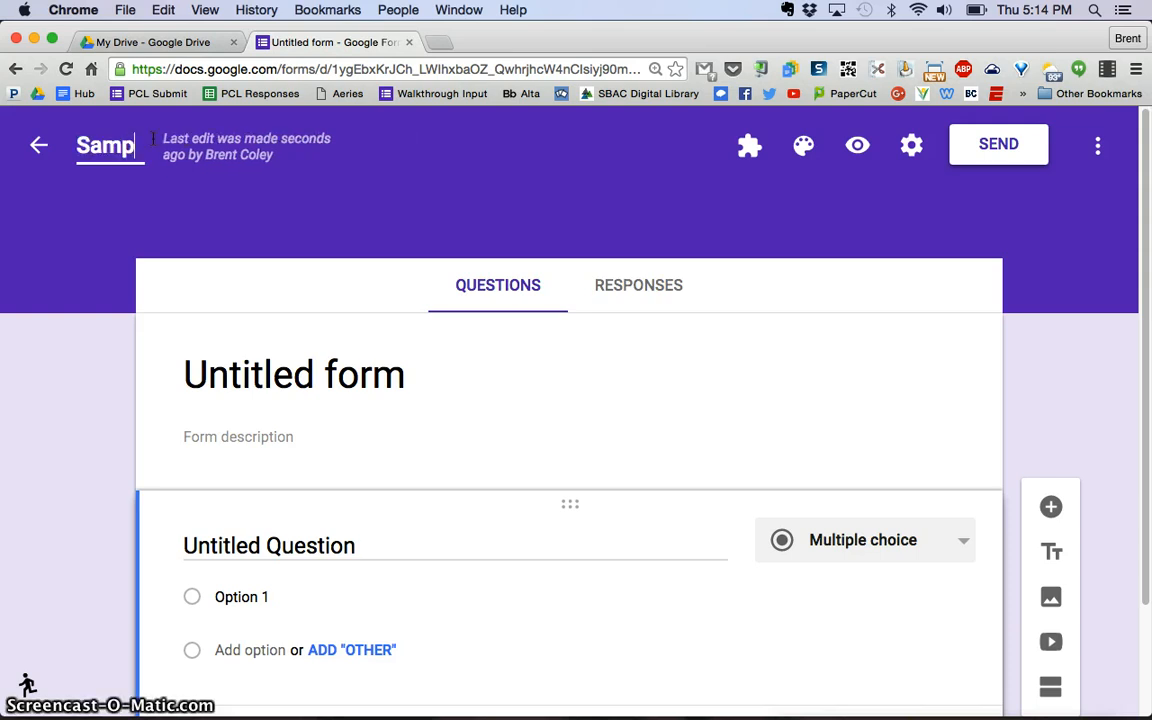
Step: Title the form 'Sample Form' and add the description 'This is a sample form...'
type("le Form")
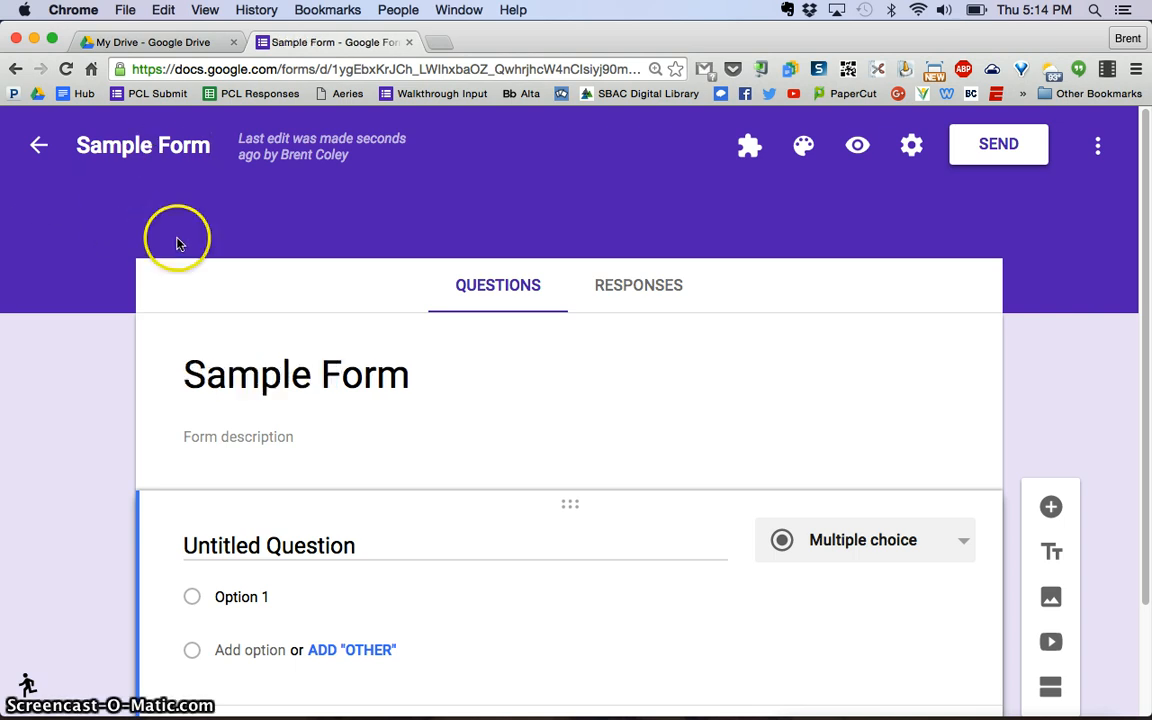
mouse_move(357, 378)
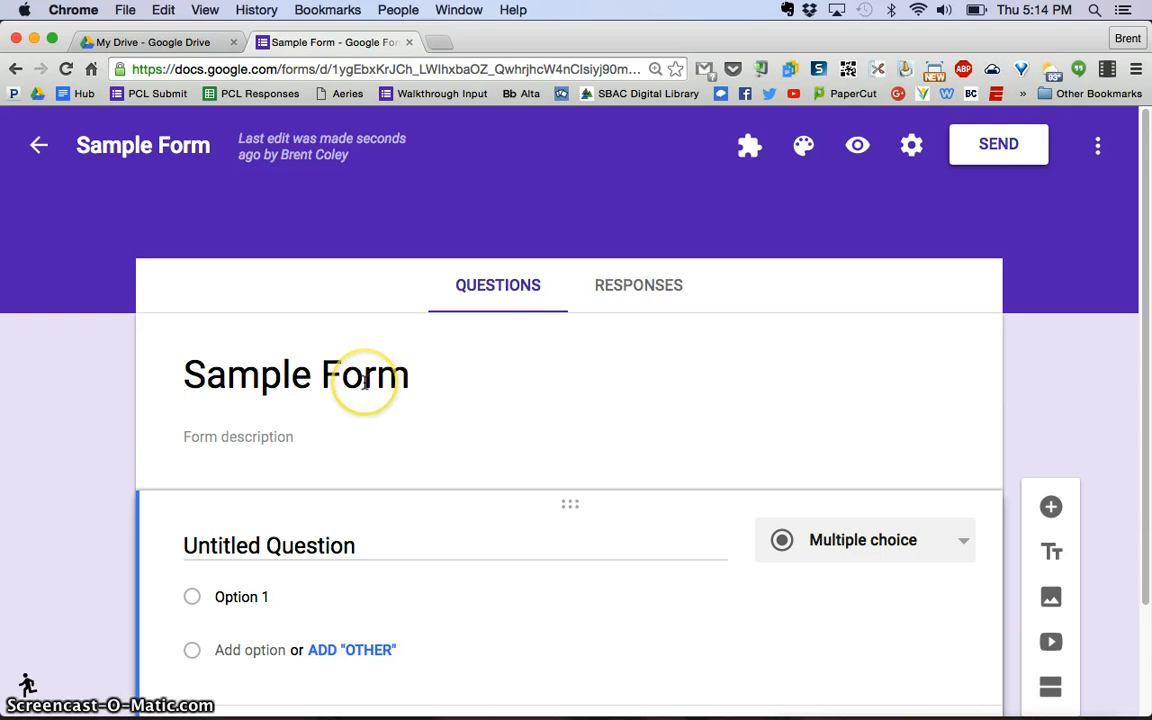
mouse_move(308, 430)
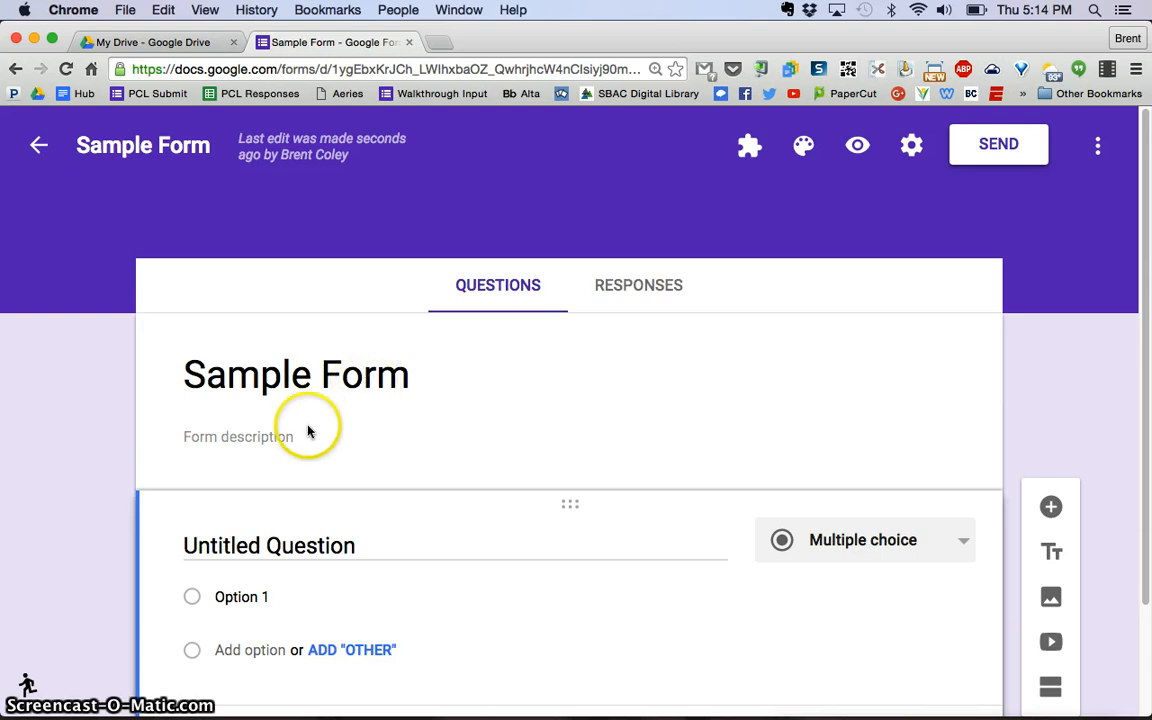
type("Th")
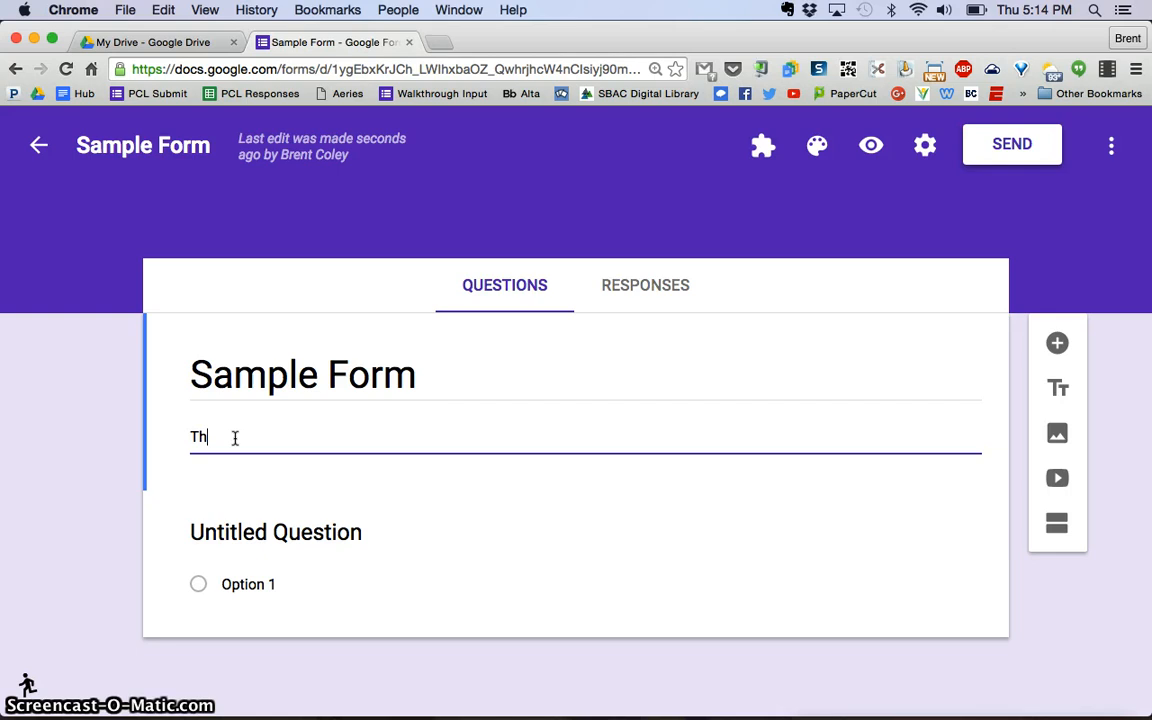
type("is")
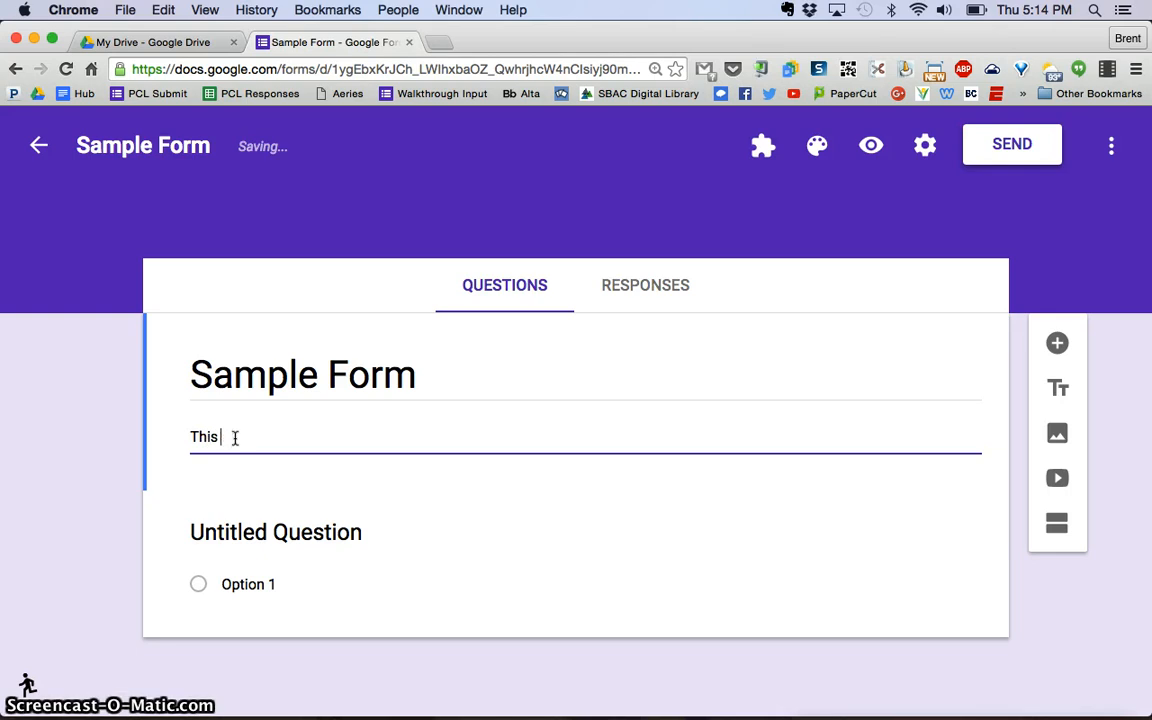
type("is a sample")
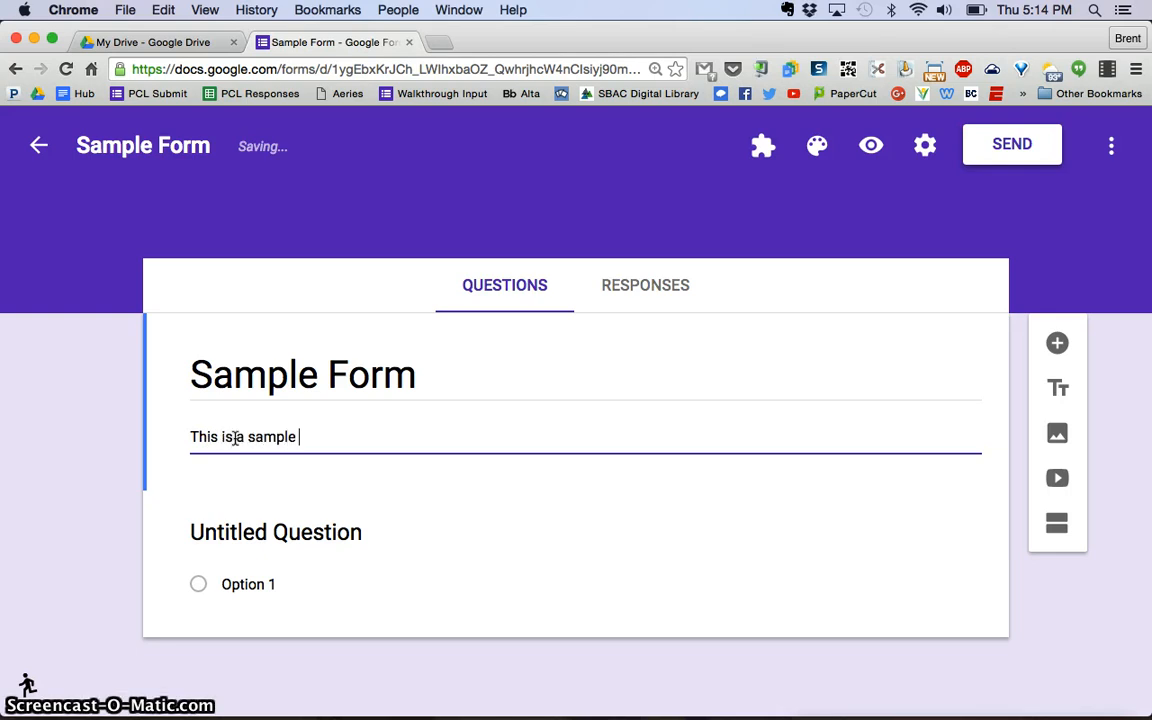
type("form...")
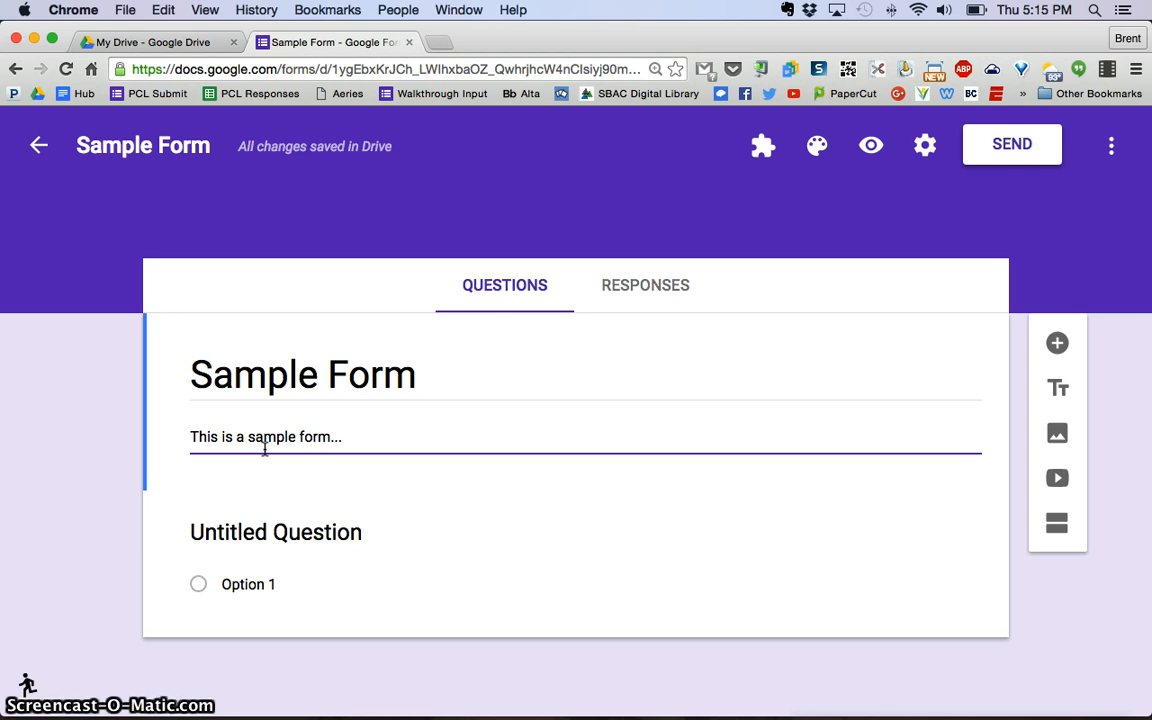
mouse_move(680, 285)
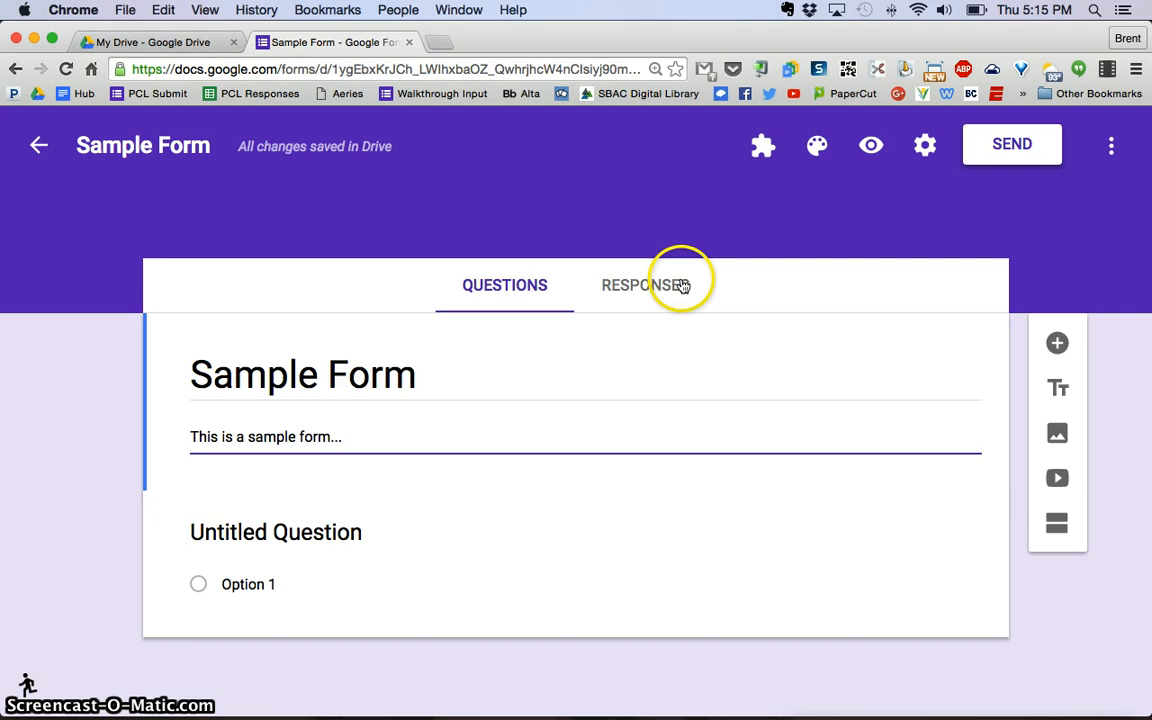
mouse_move(592, 303)
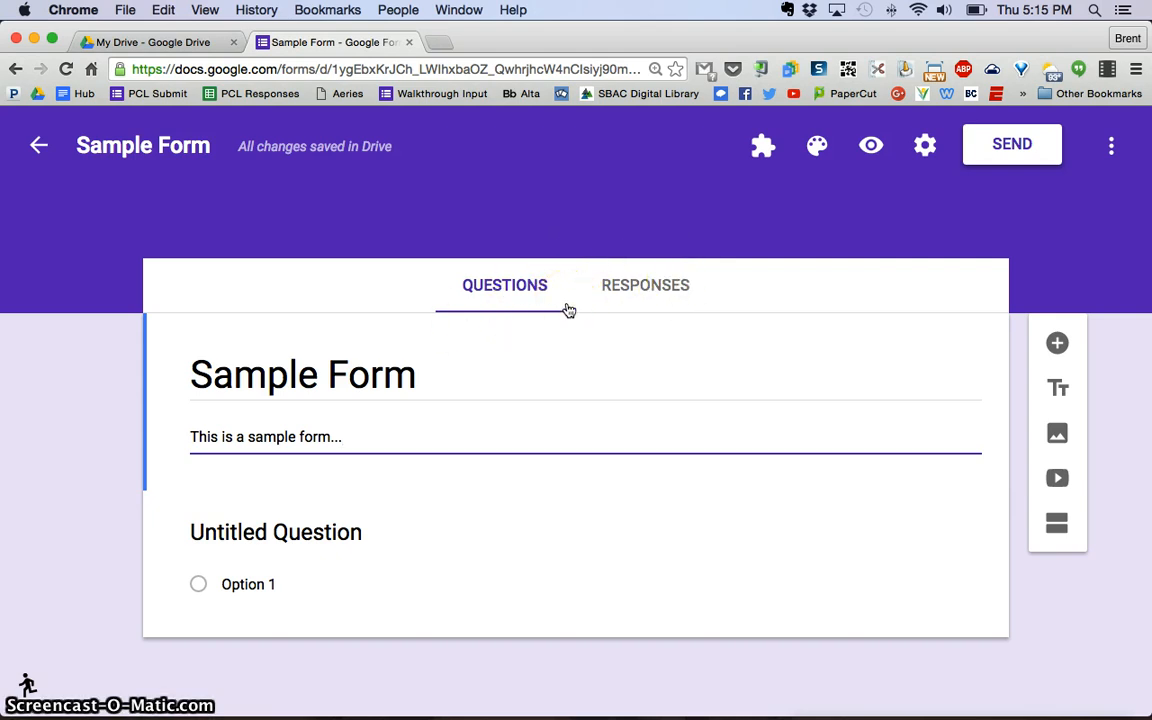
mouse_move(775, 337)
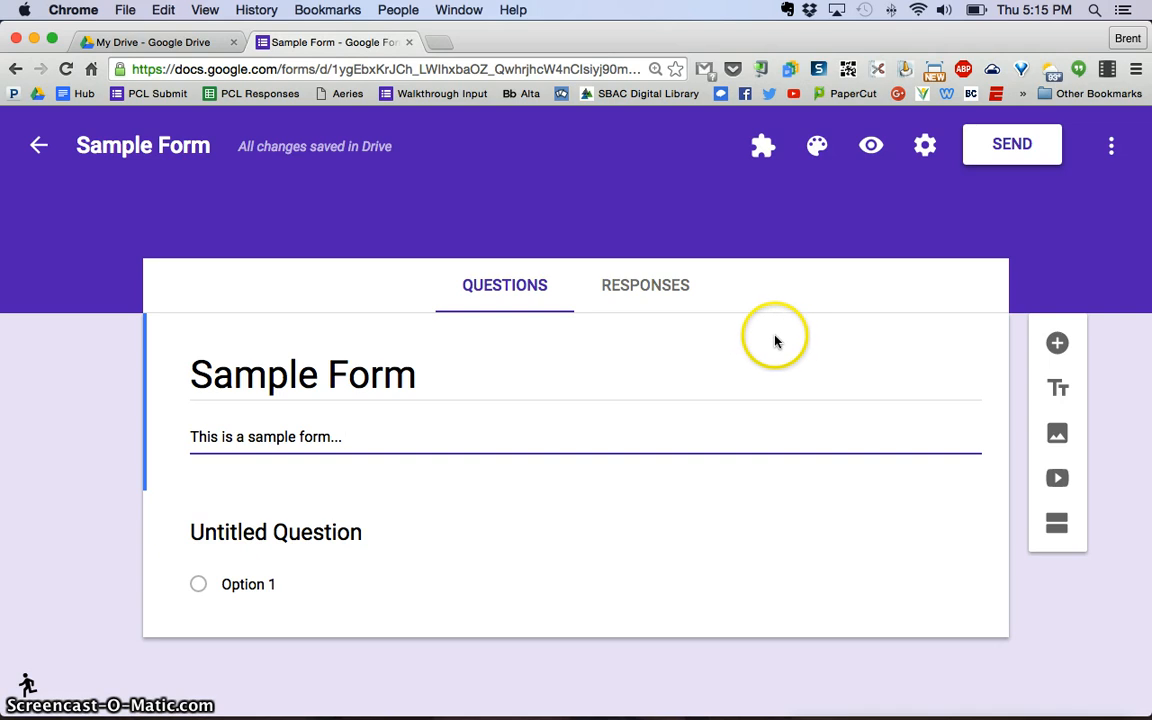
mouse_move(748, 351)
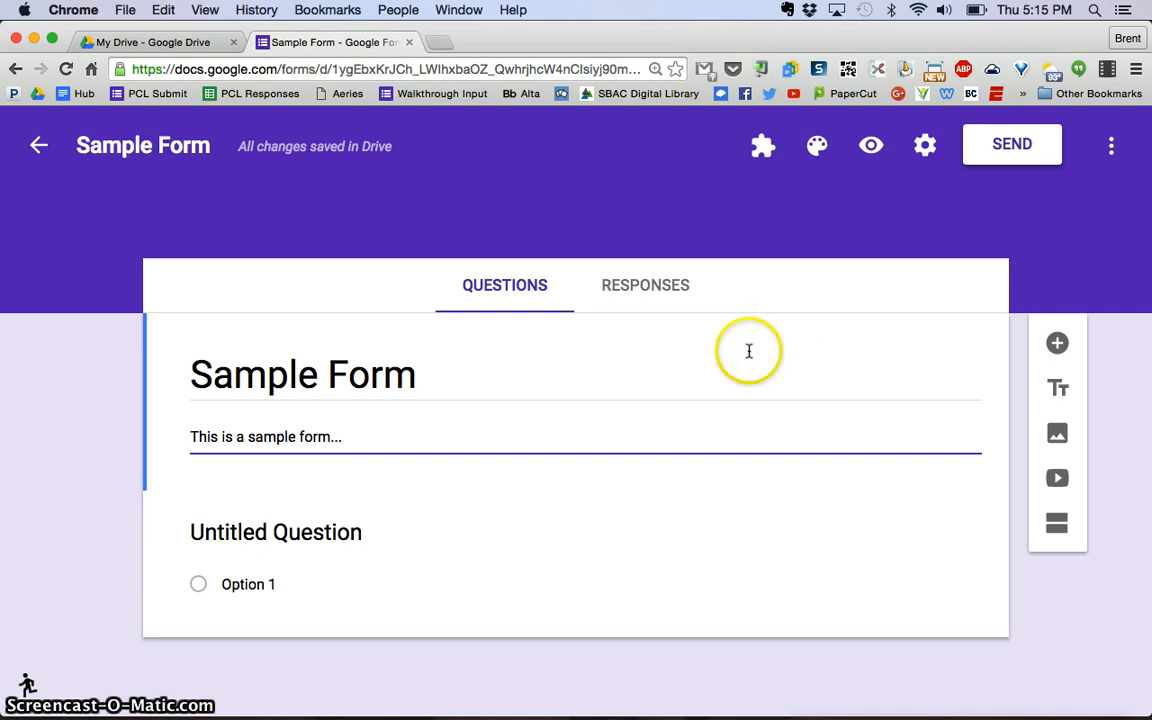
mouse_move(748, 350)
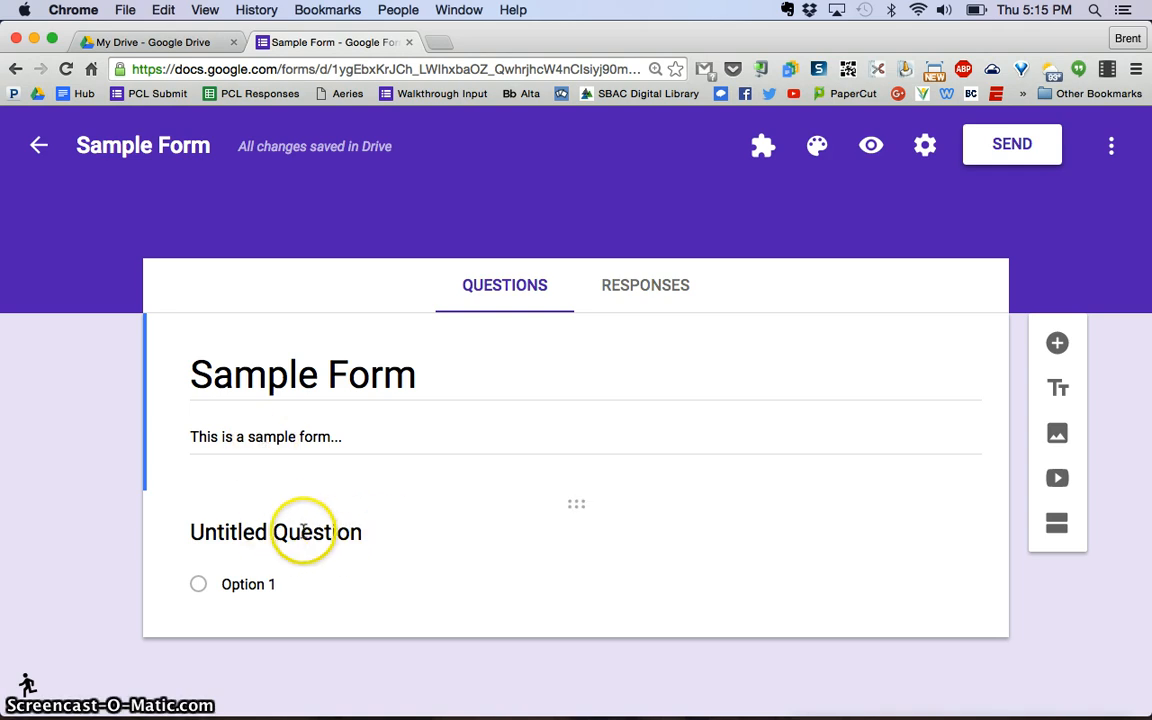
Step: Rename the first question to 'Your Name' and make it a short answer question
left_click(275, 531)
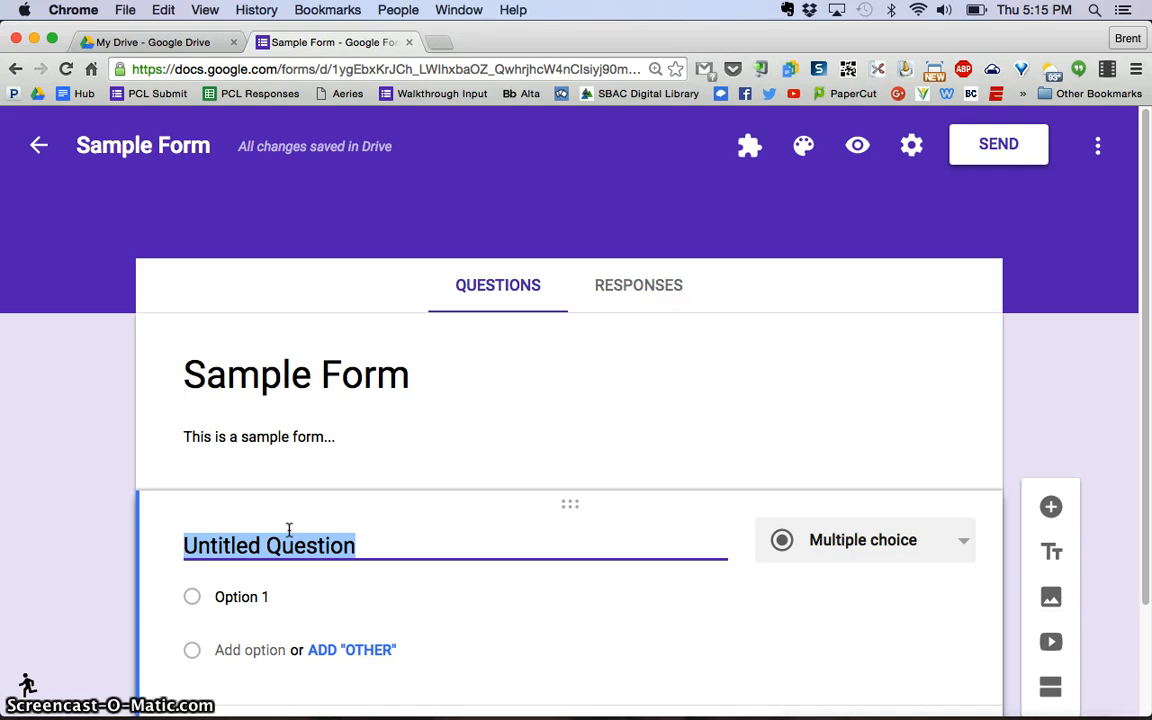
type("Your Name")
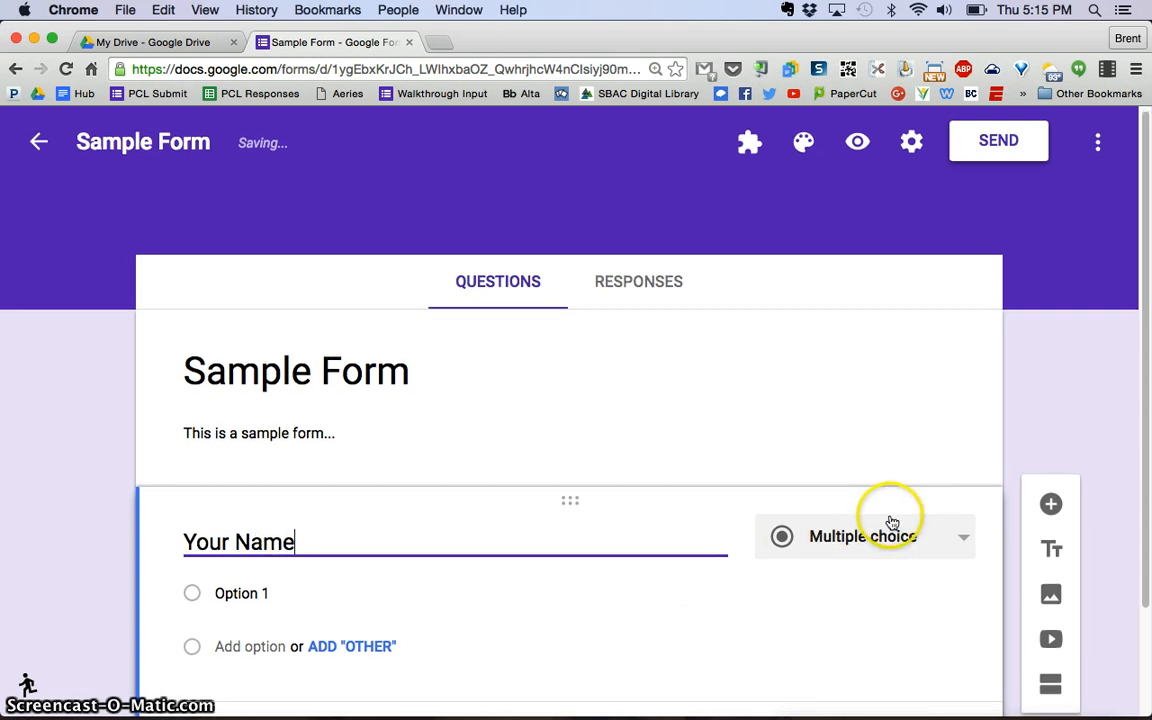
scroll("down", 3)
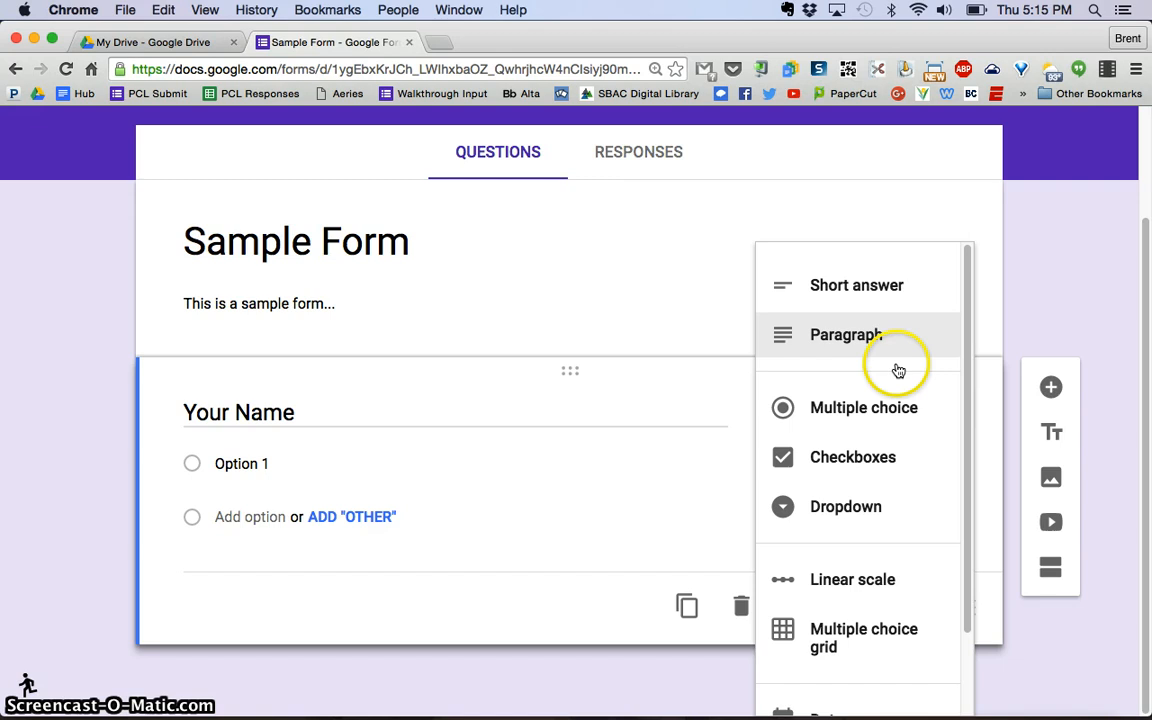
scroll("down", 3)
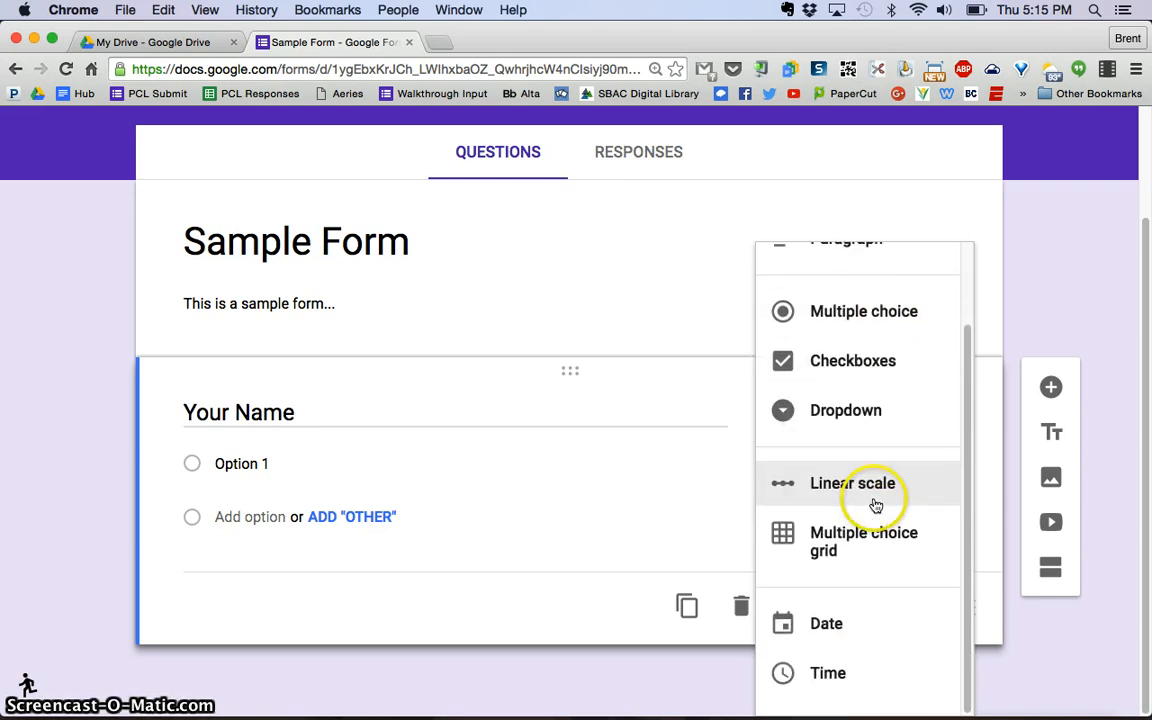
mouse_move(870, 603)
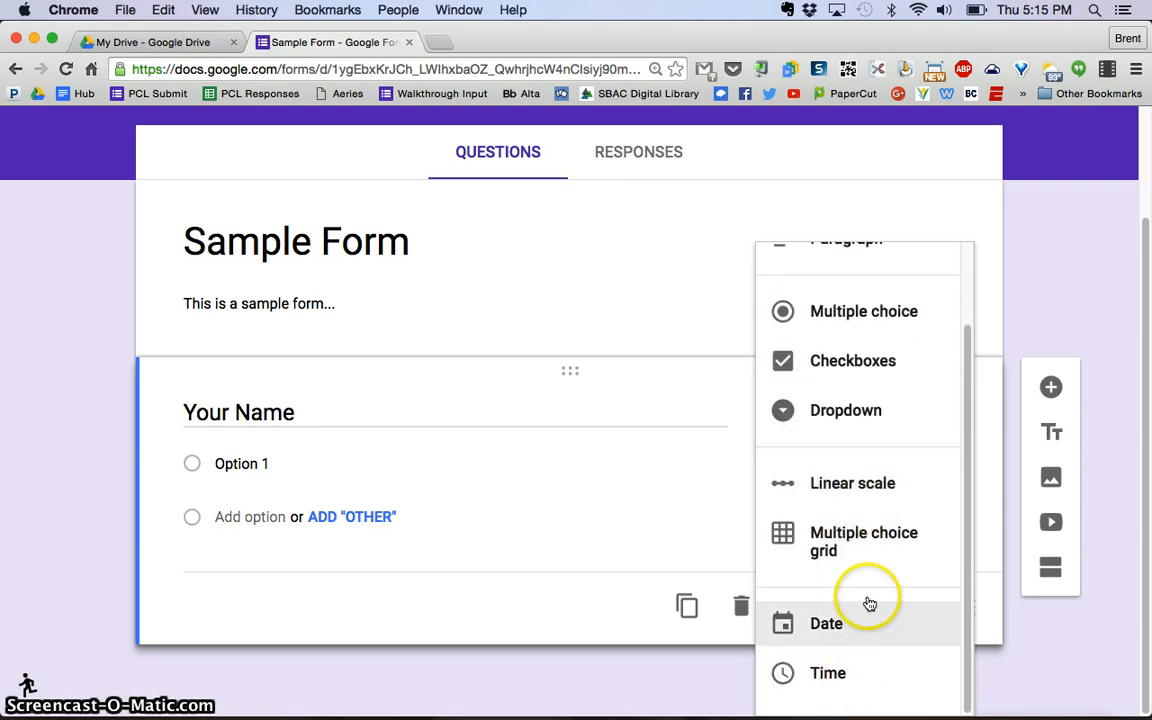
scroll("up", 3)
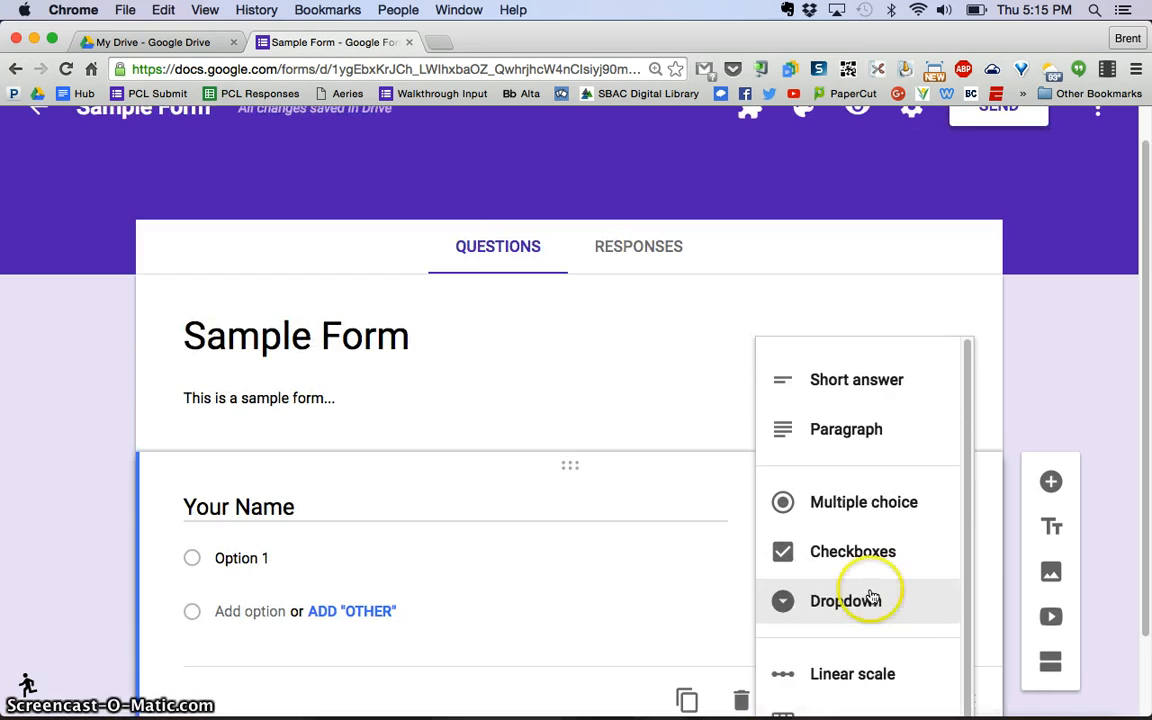
mouse_move(856, 379)
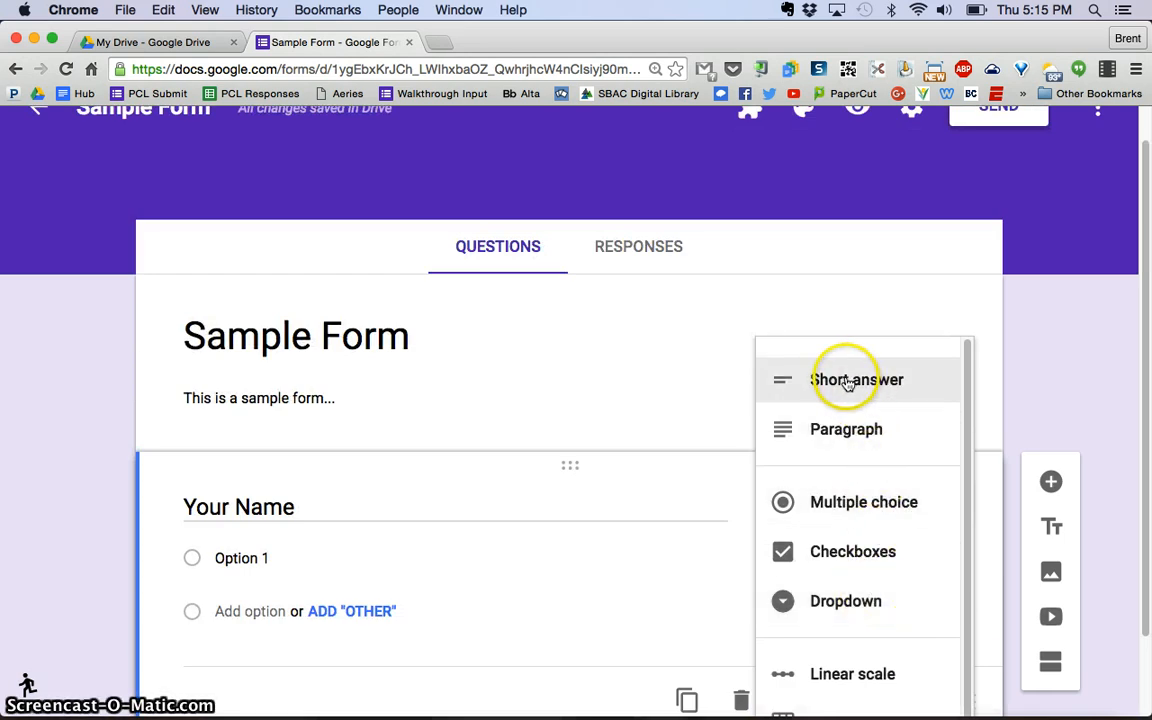
left_click(856, 379)
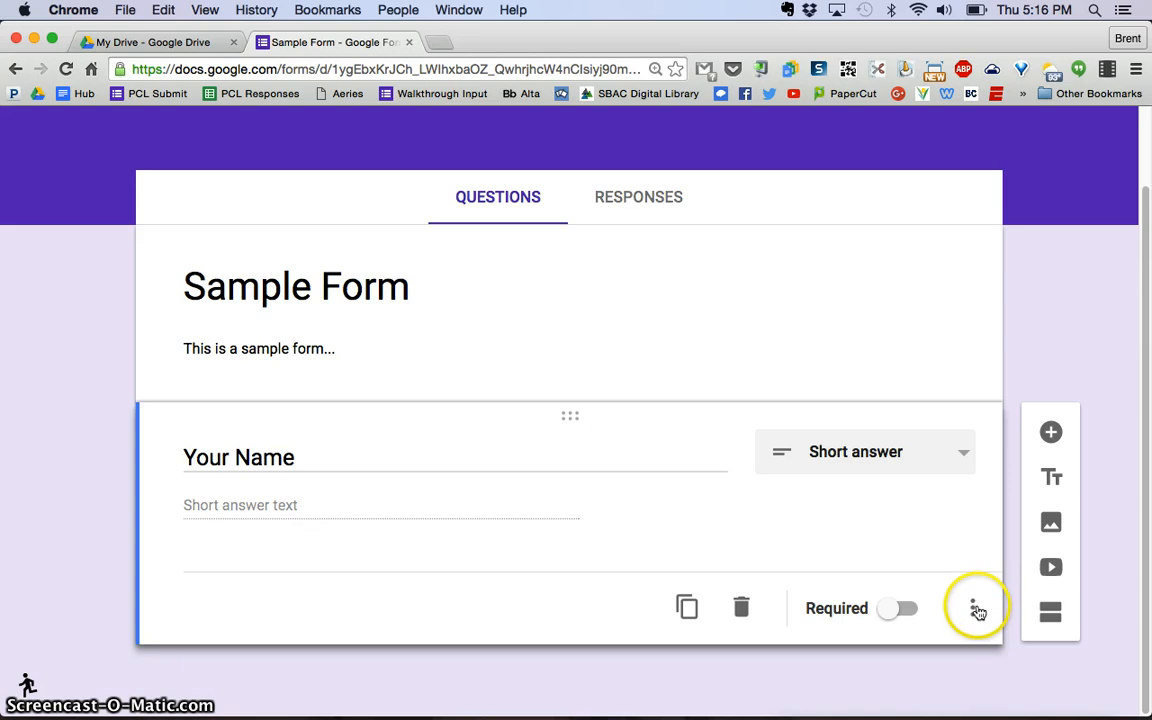
Step: Add the hint 'First and Last' to Your Name and make it required
left_click(975, 608)
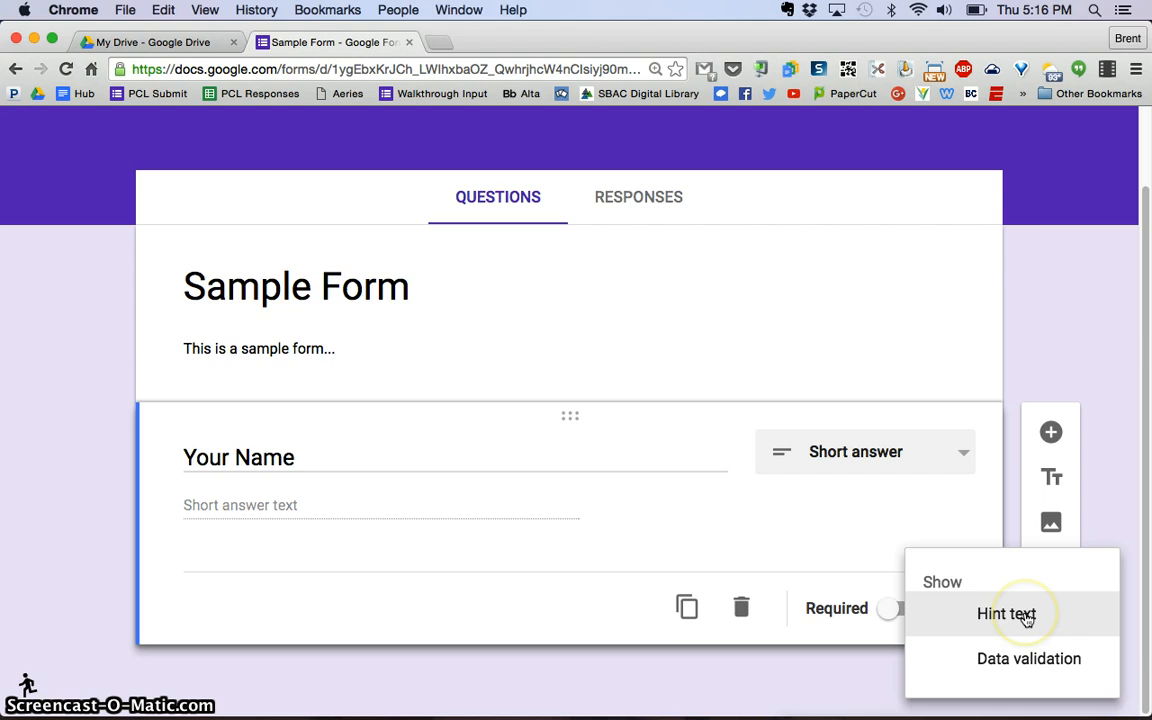
left_click(1006, 613)
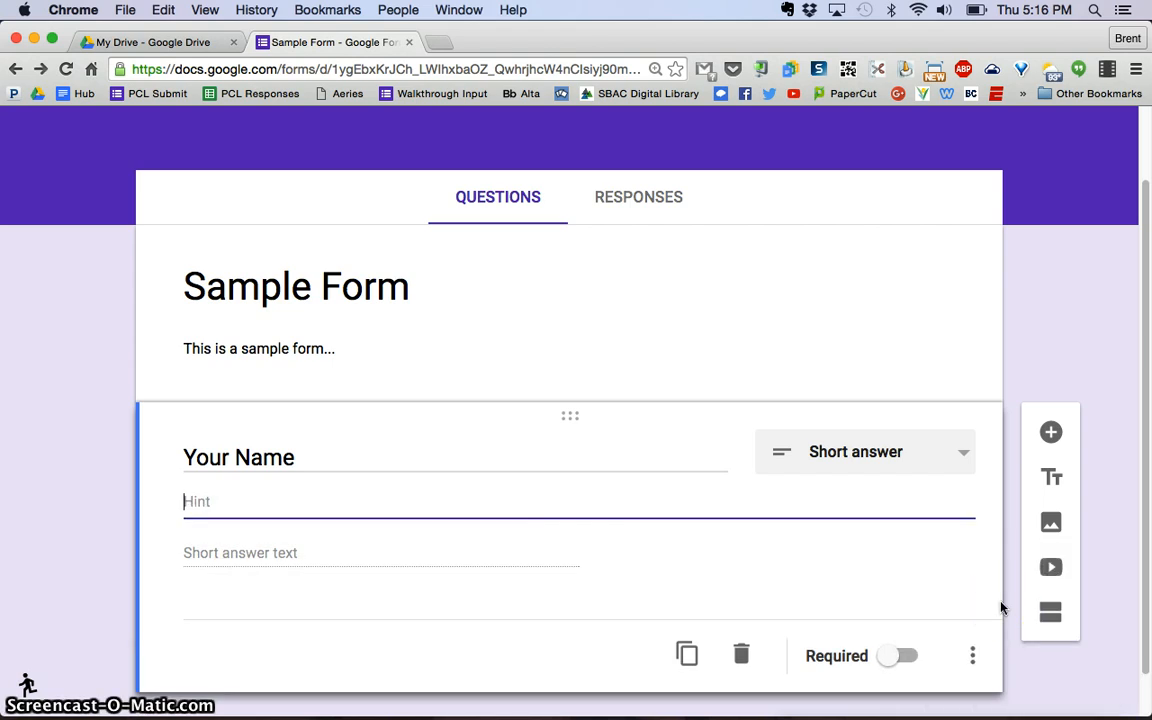
type("First and L")
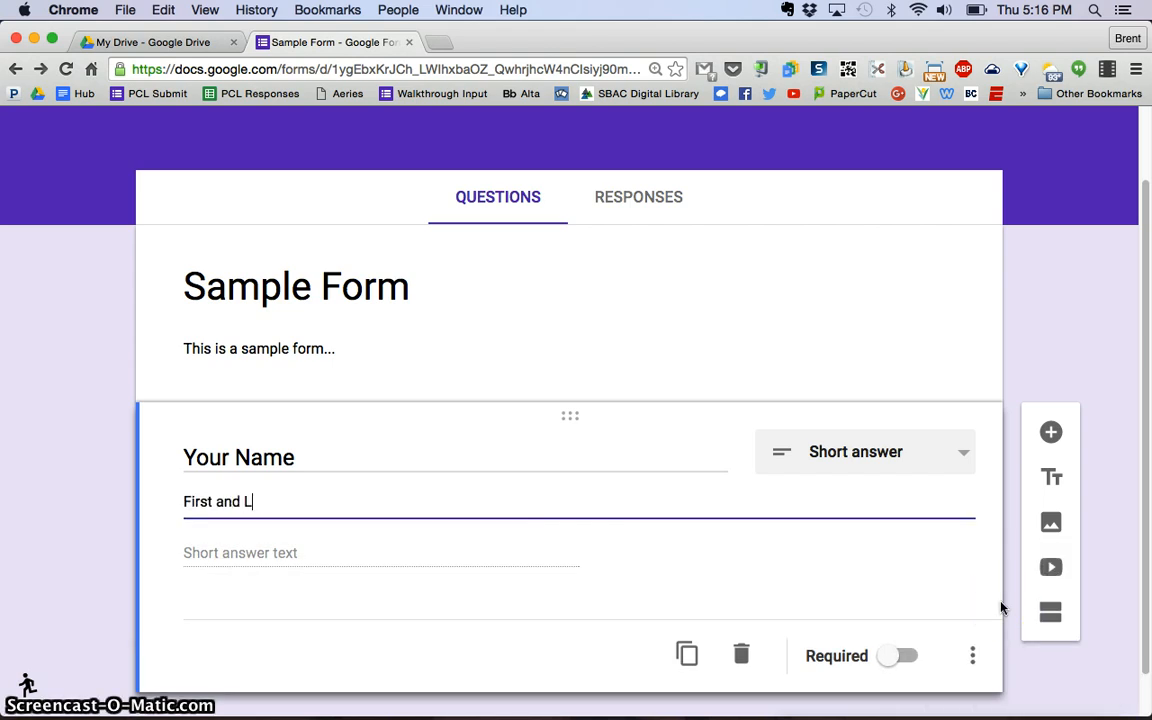
type("ast")
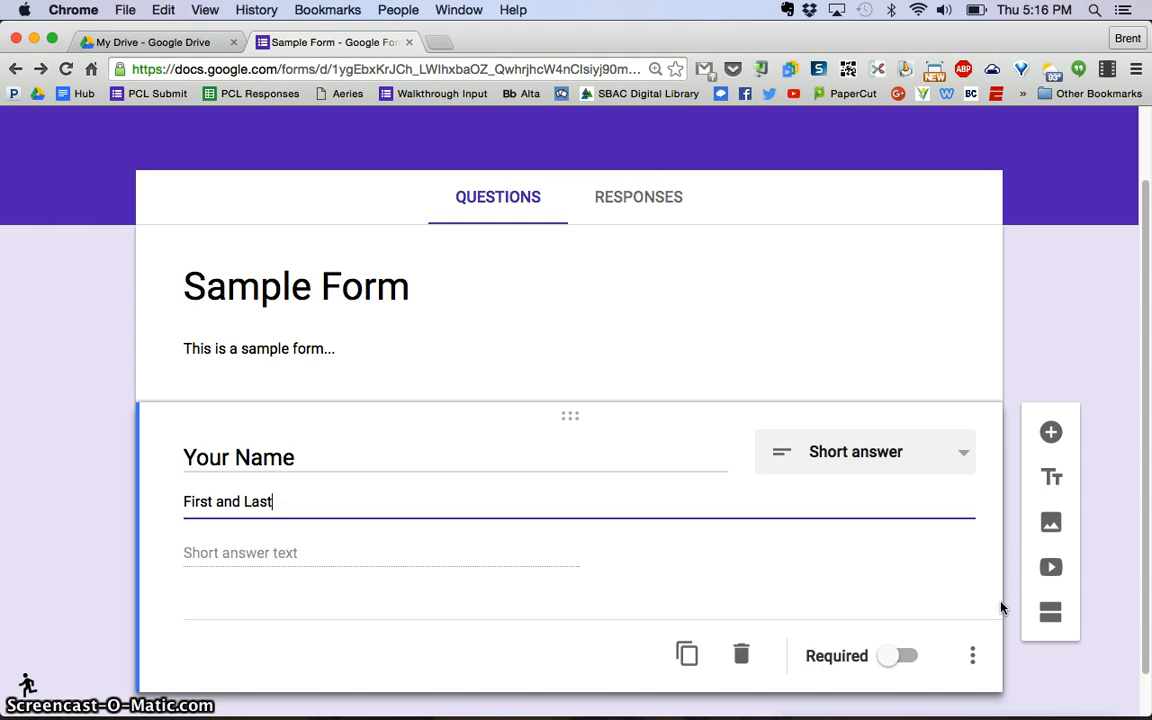
mouse_move(920, 601)
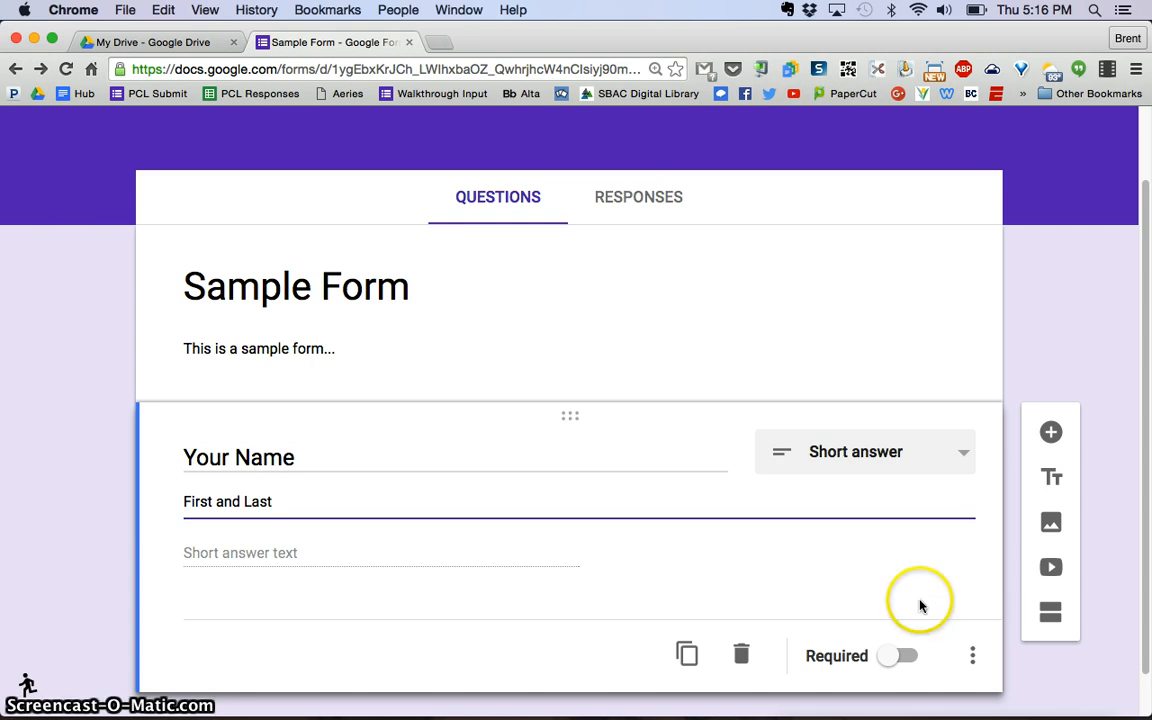
mouse_move(1055, 345)
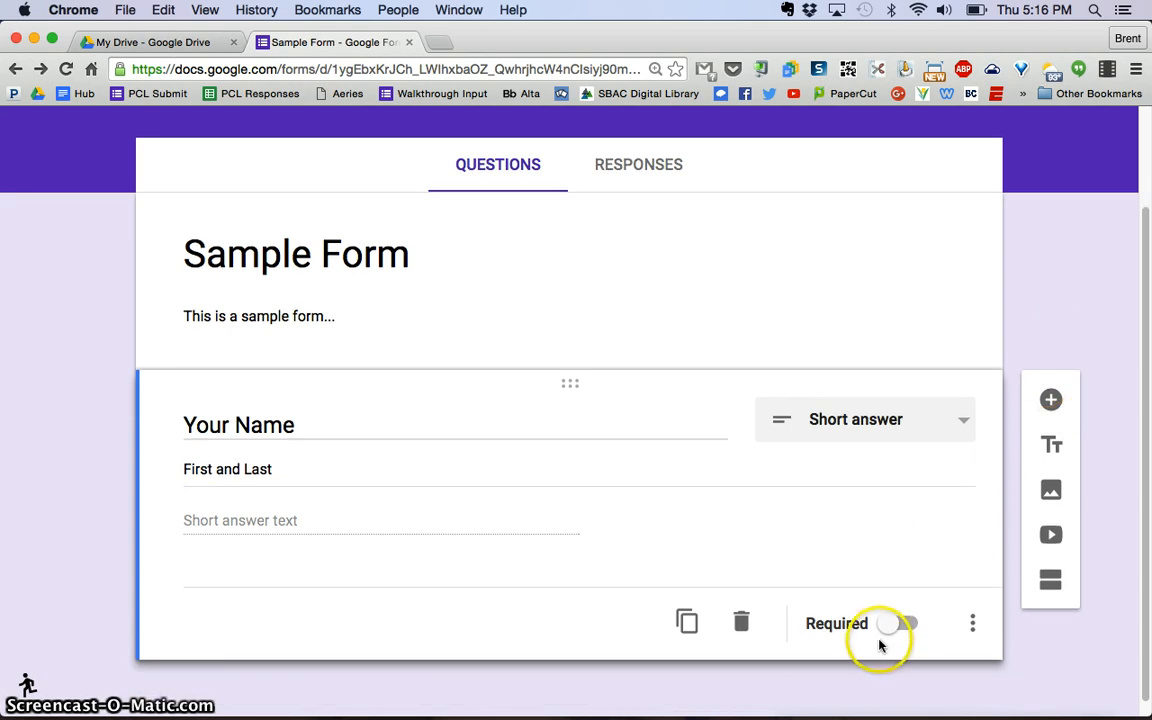
left_click(898, 623)
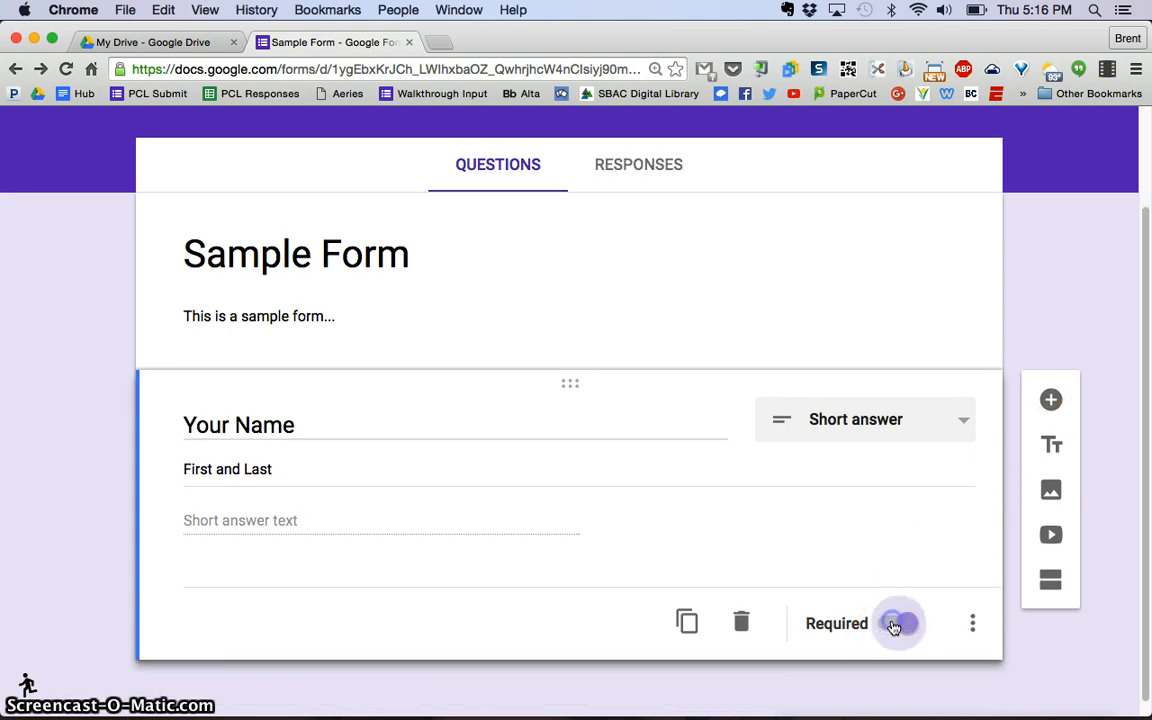
left_click(898, 623)
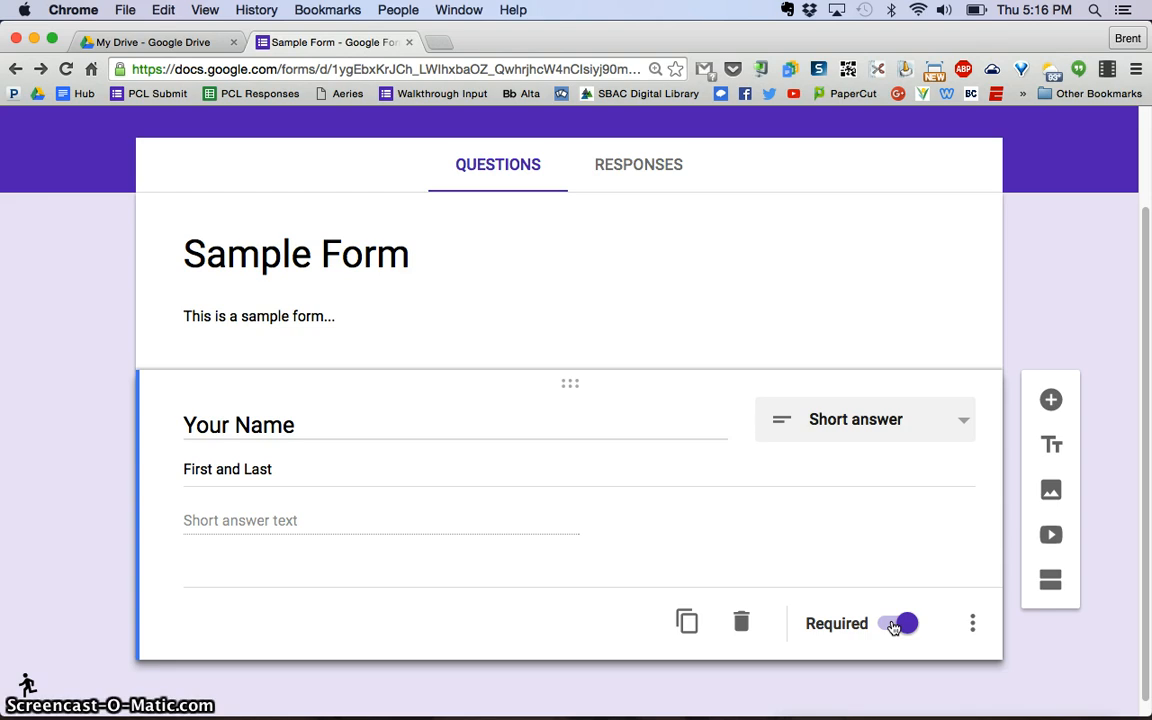
scroll("up", 3)
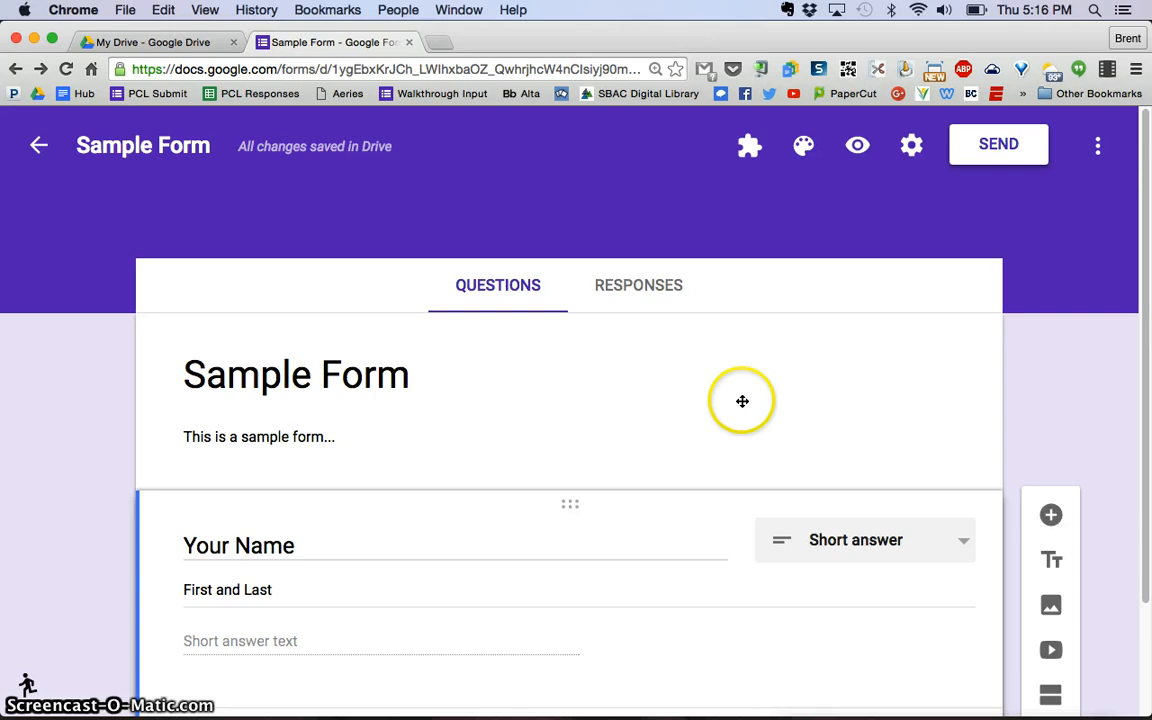
mouse_move(857, 146)
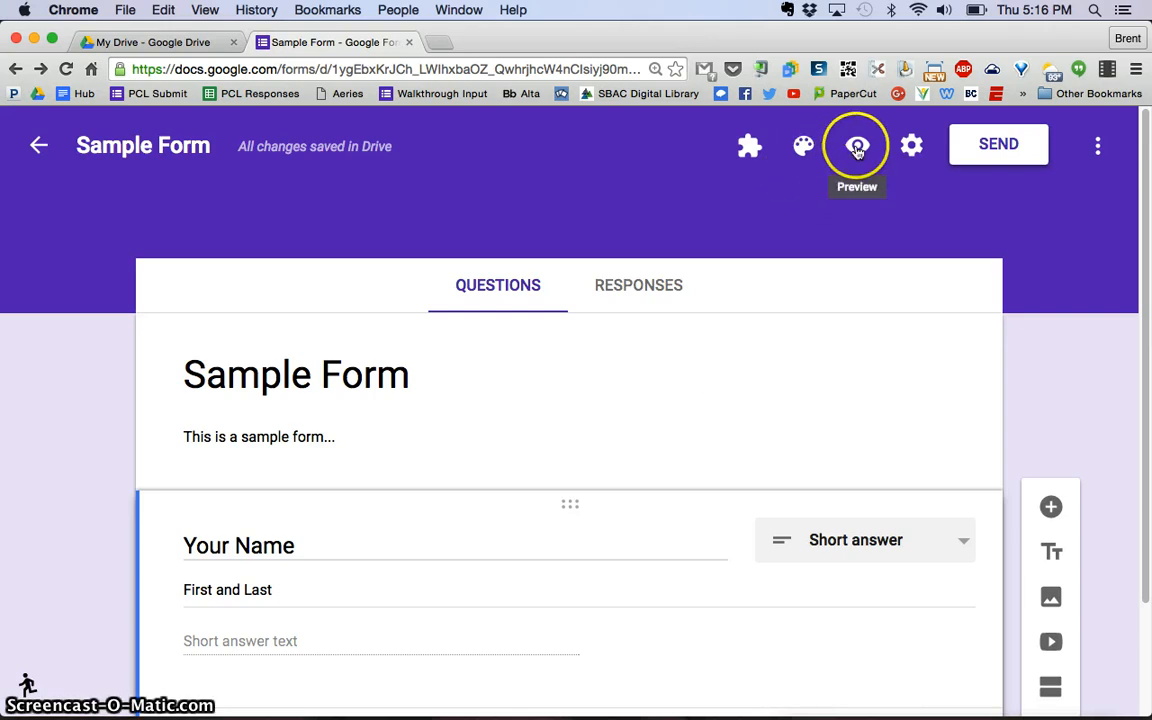
Step: Preview the form to check the required Your Name question, then return to the editor
left_click(857, 145)
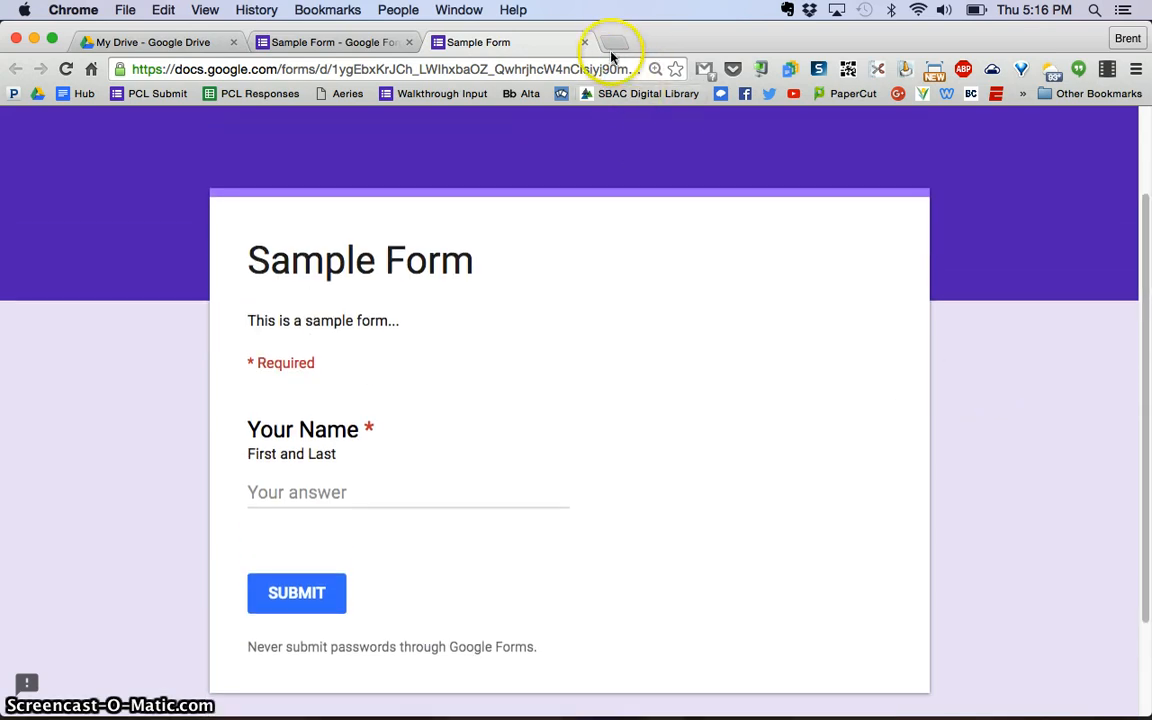
left_click(611, 42)
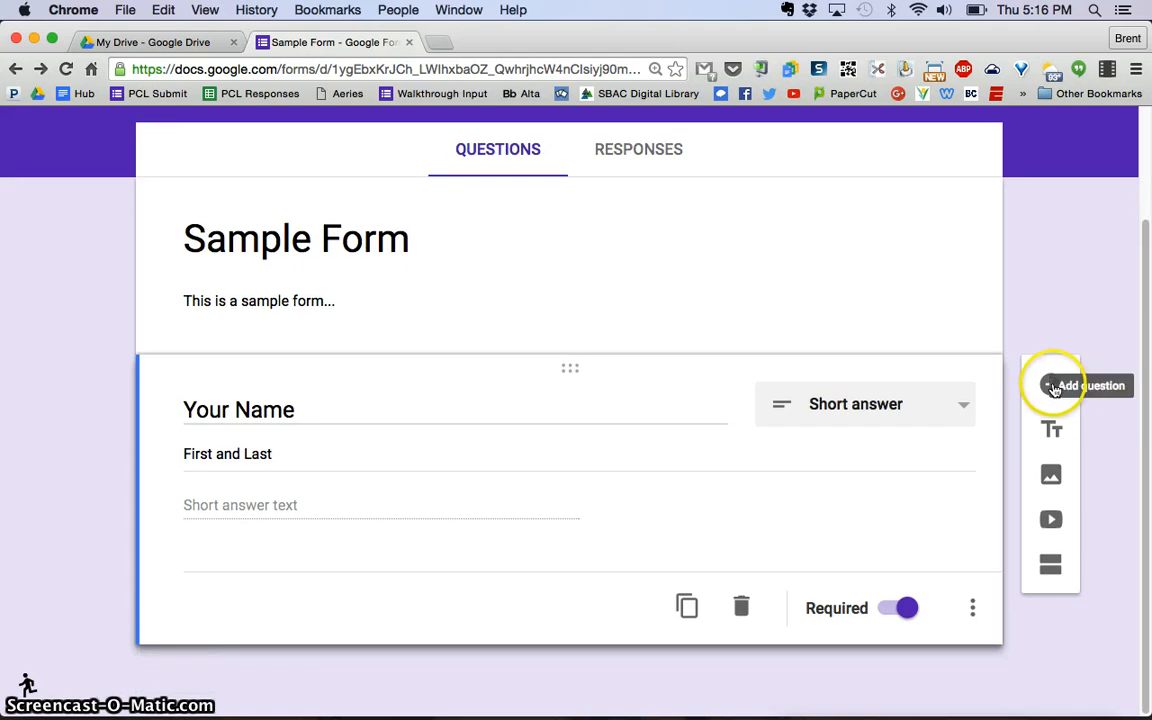
Step: Add a multiple choice question 'What is your favorite kind of food?' below Your Name
left_click(1051, 385)
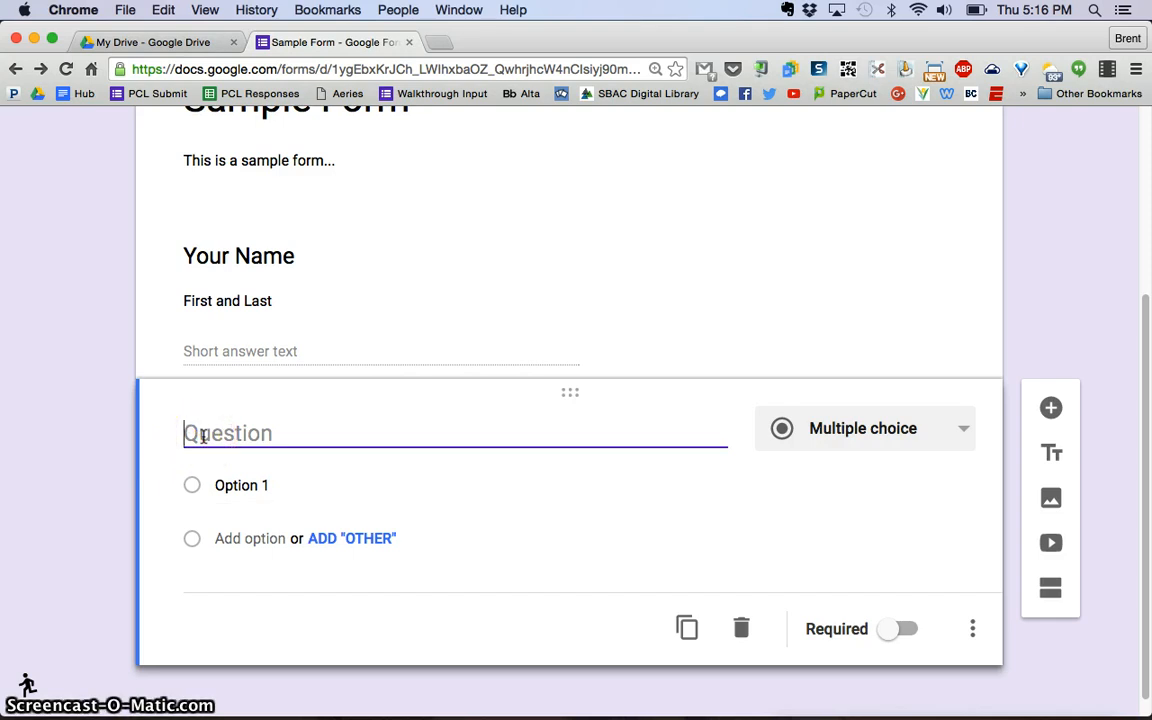
type("What is you")
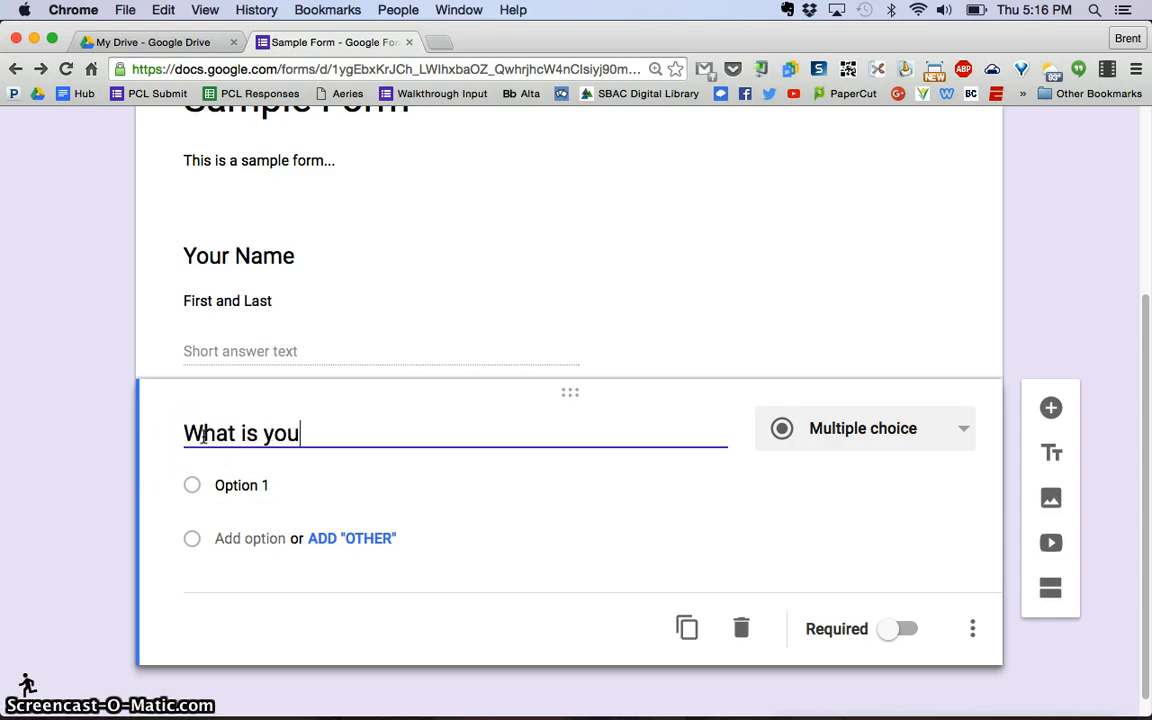
type("r favorite")
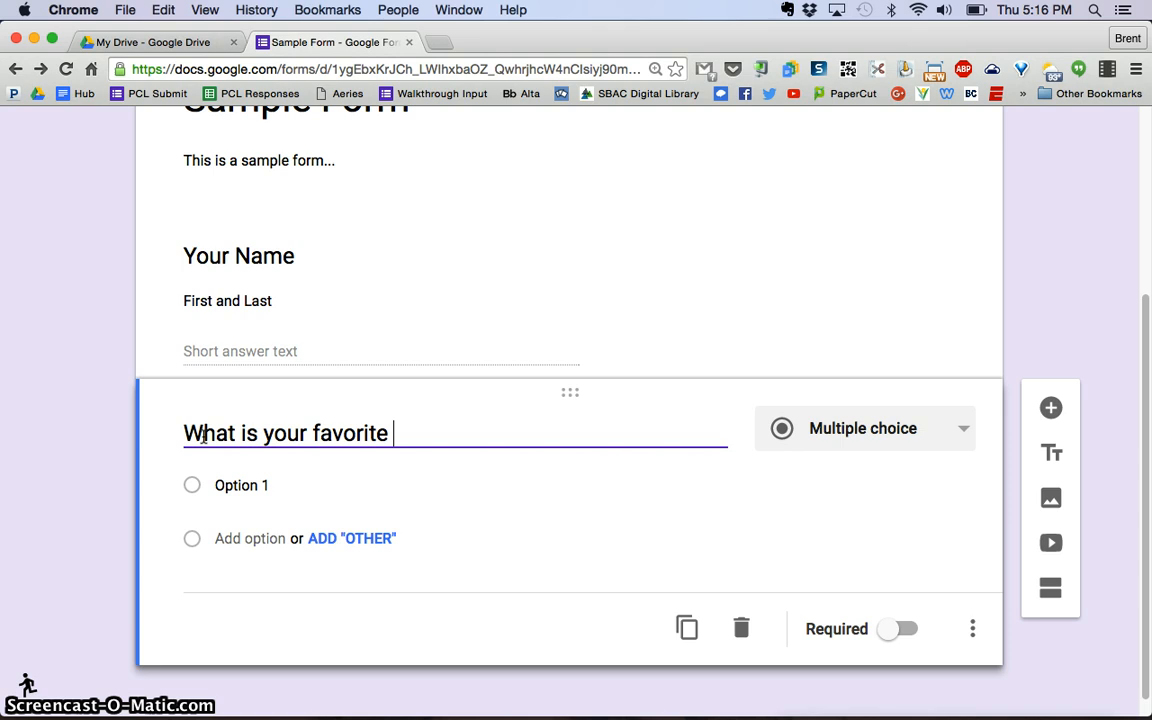
type("kind of food")
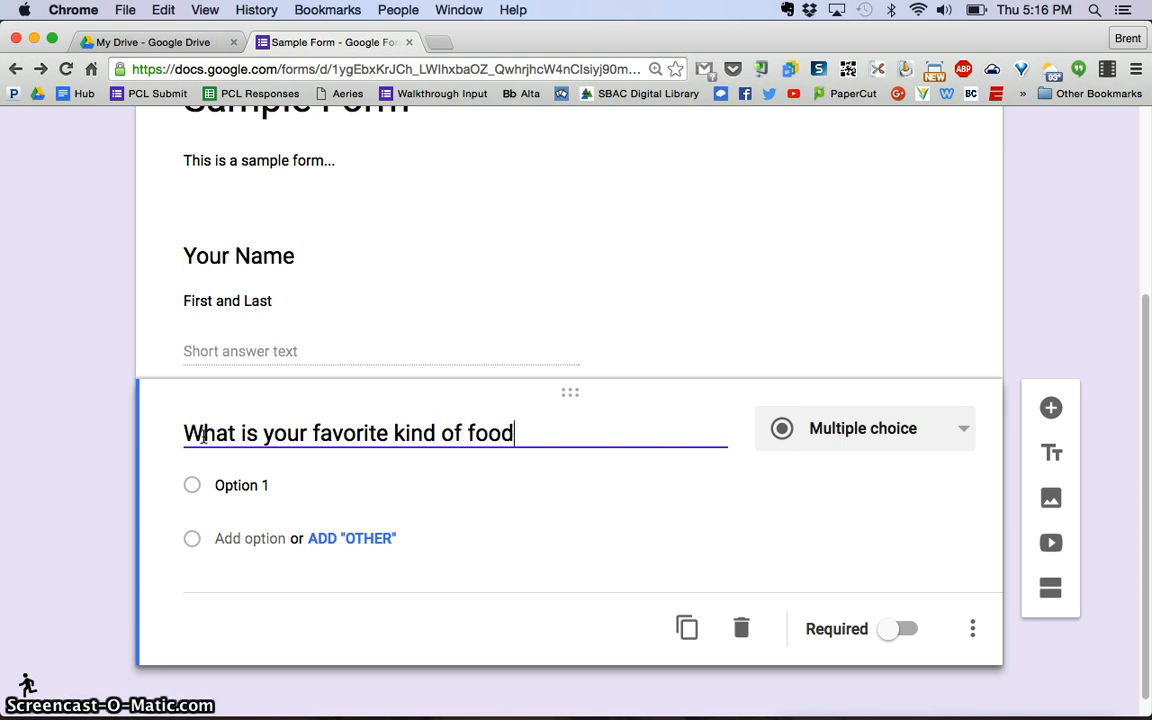
type("?")
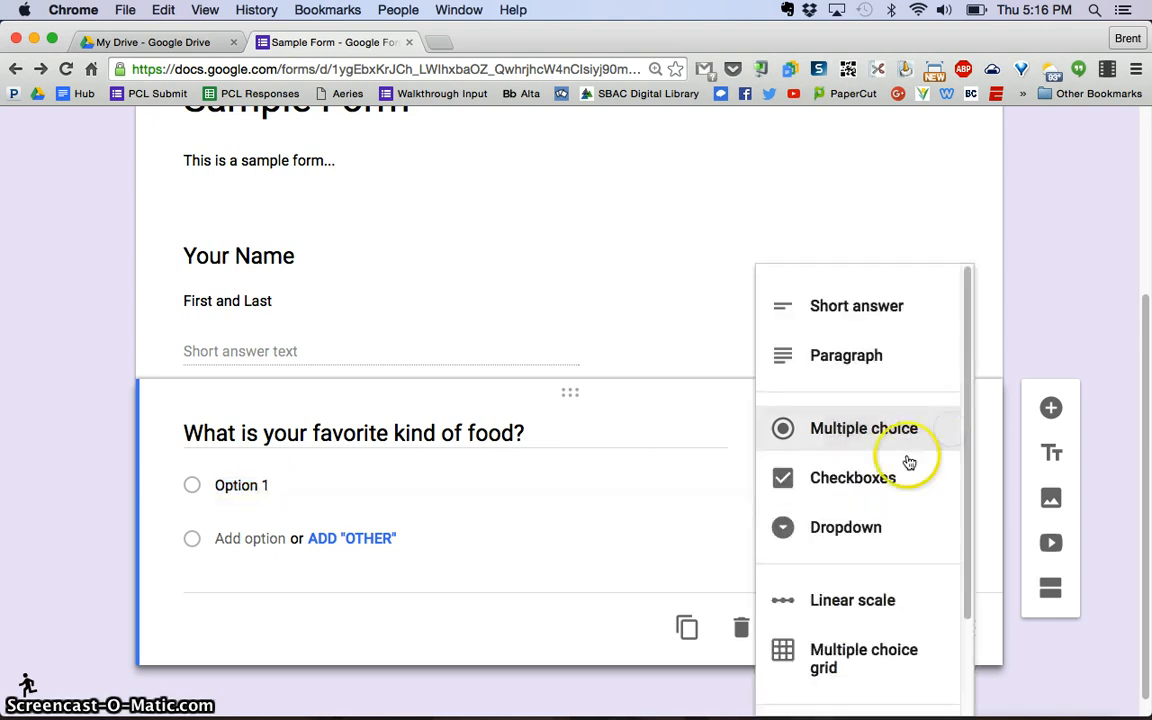
left_click(863, 428)
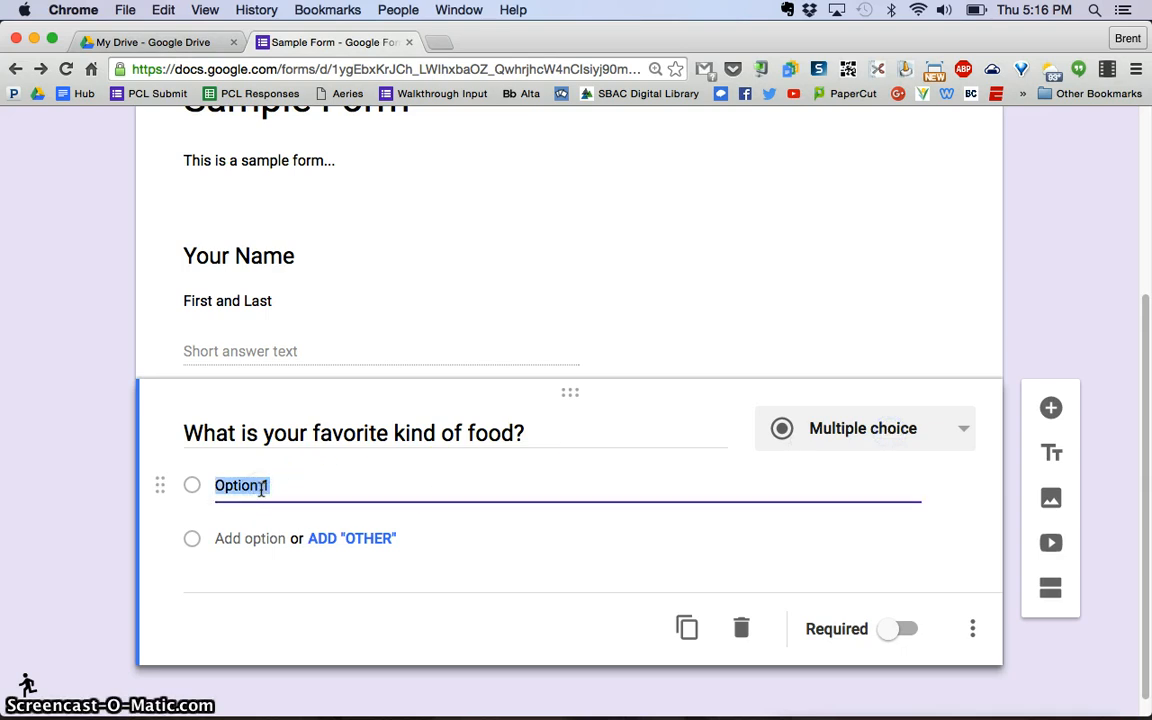
Step: Add choices Italian, Mexican, Chinese, American, Indian and Other, and mark the question required
type("Ita")
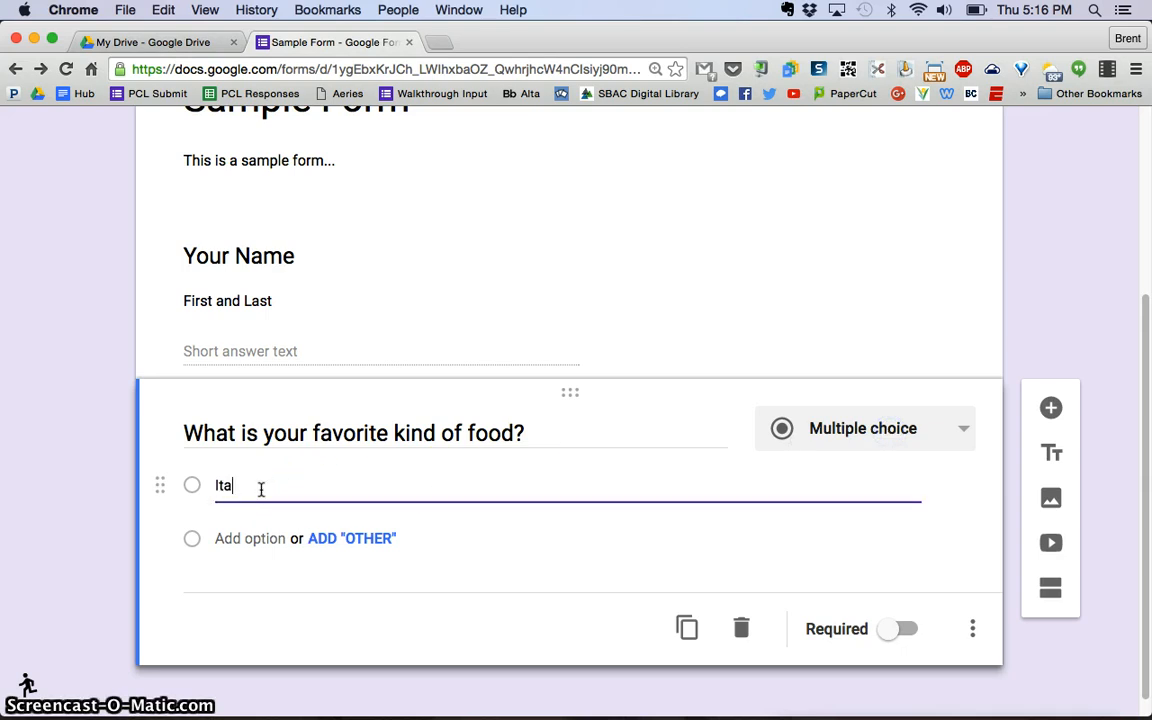
type("lian")
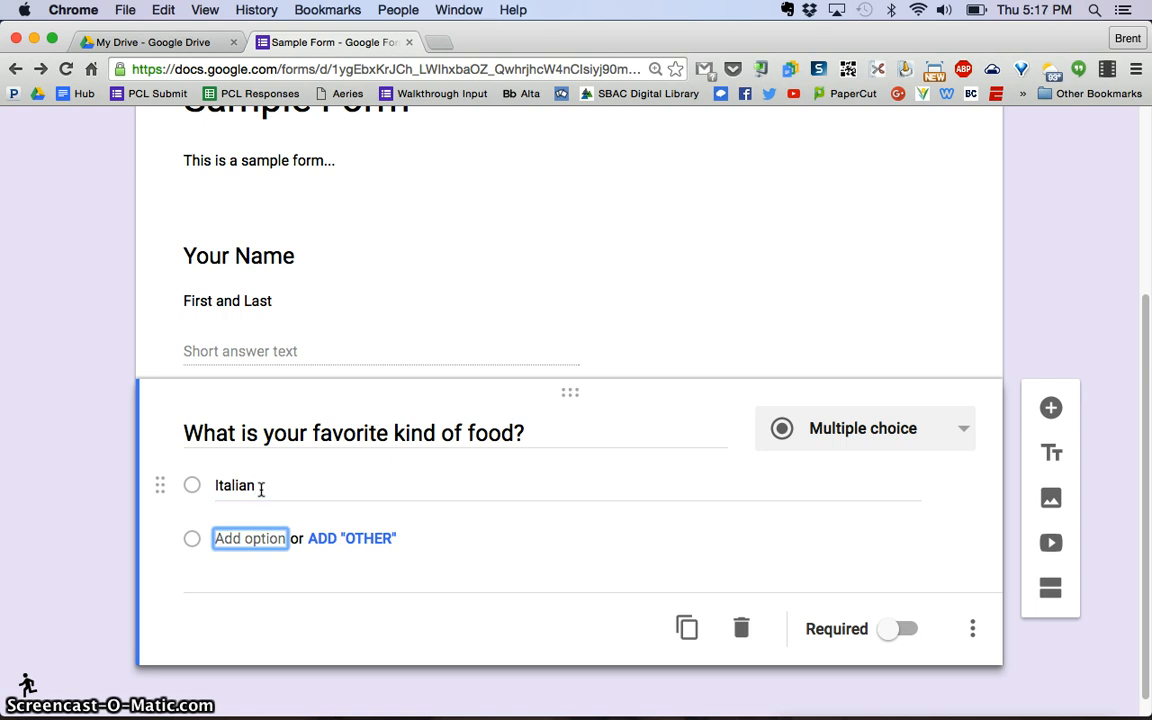
type("Mexican")
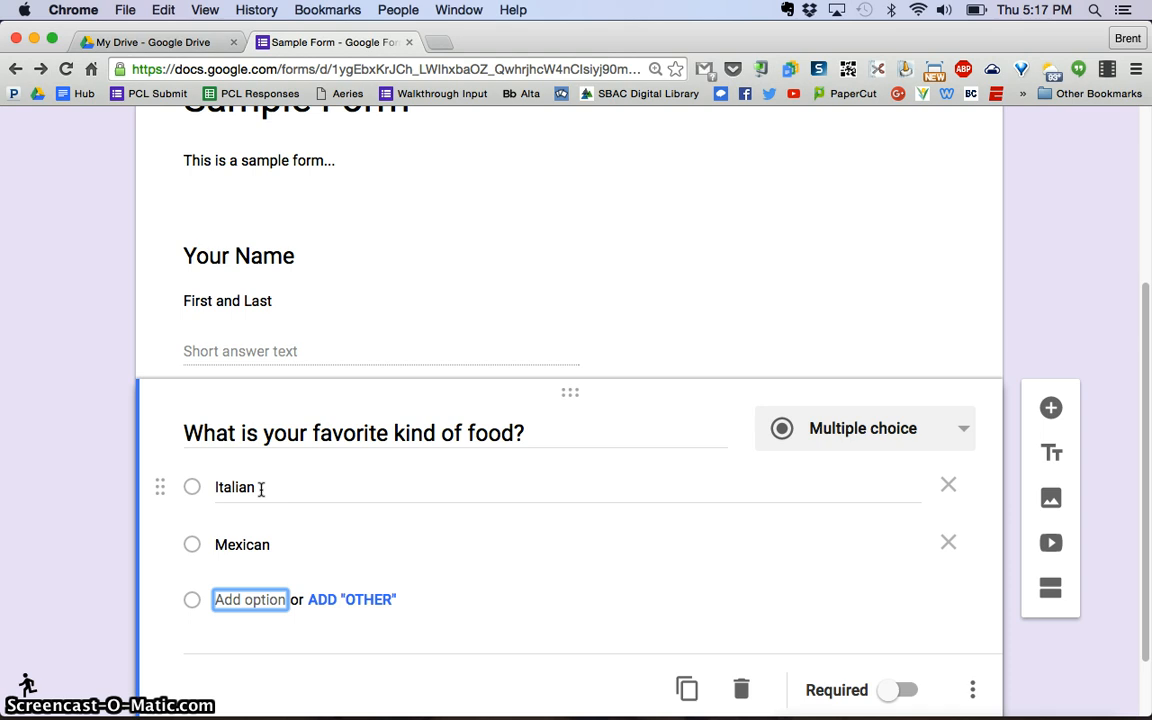
type("Chinese")
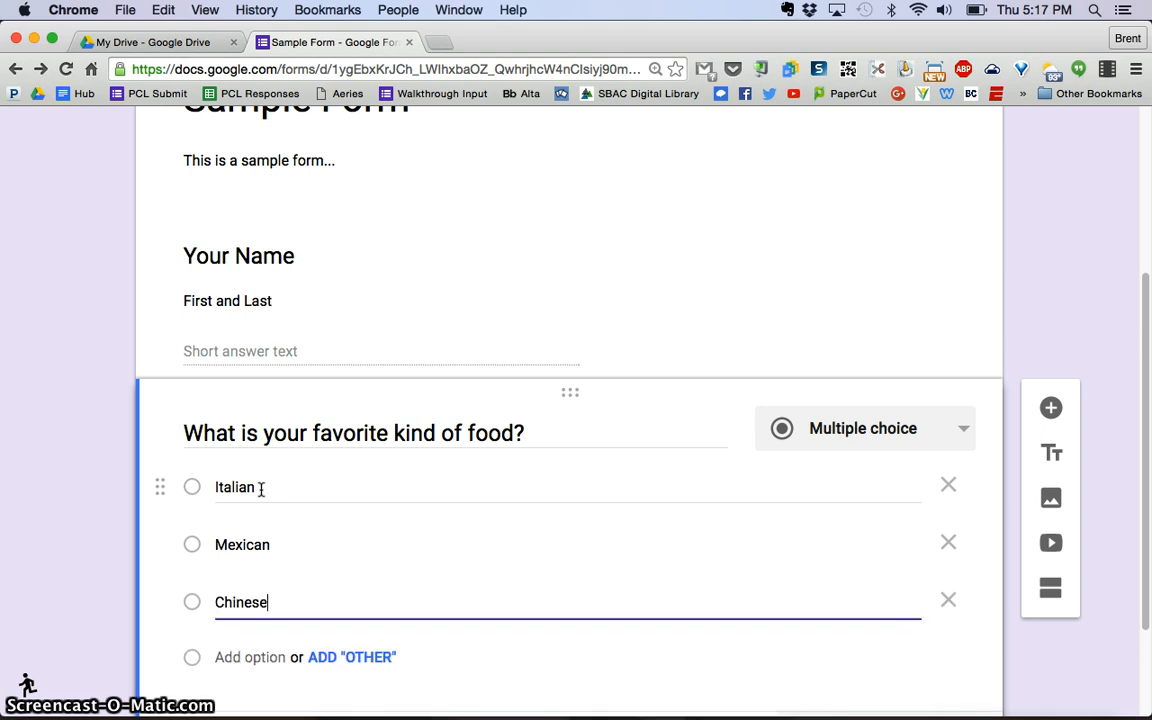
type("Americ")
type("Indi")
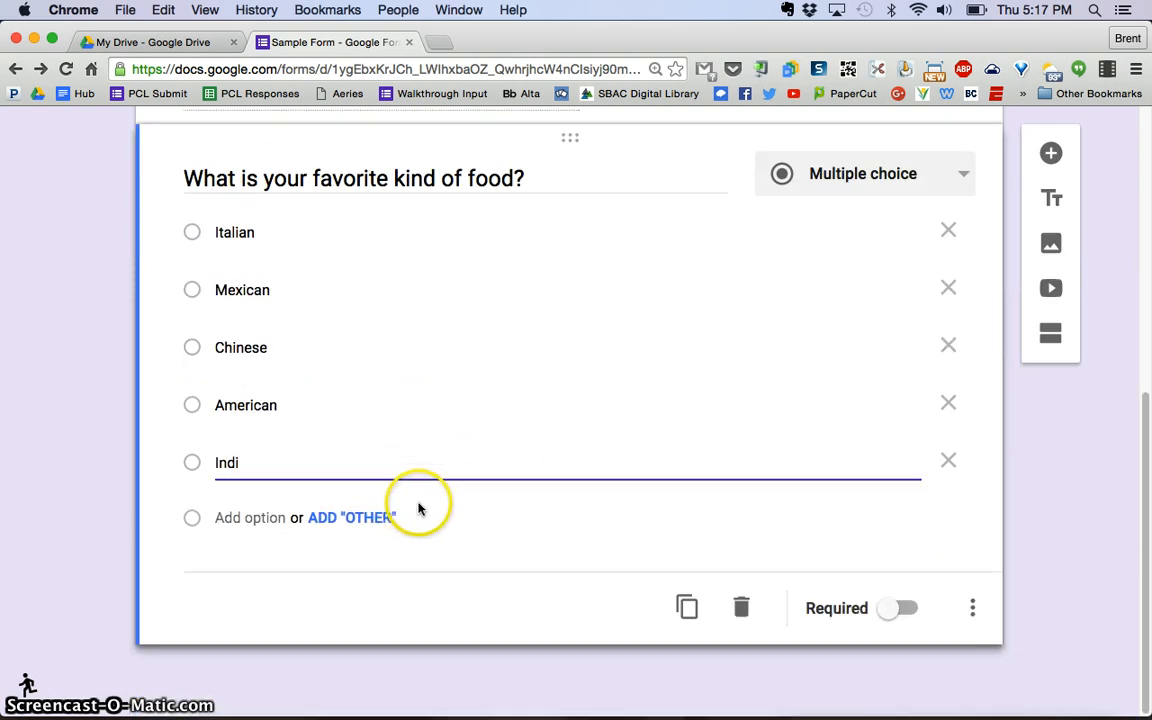
type("an")
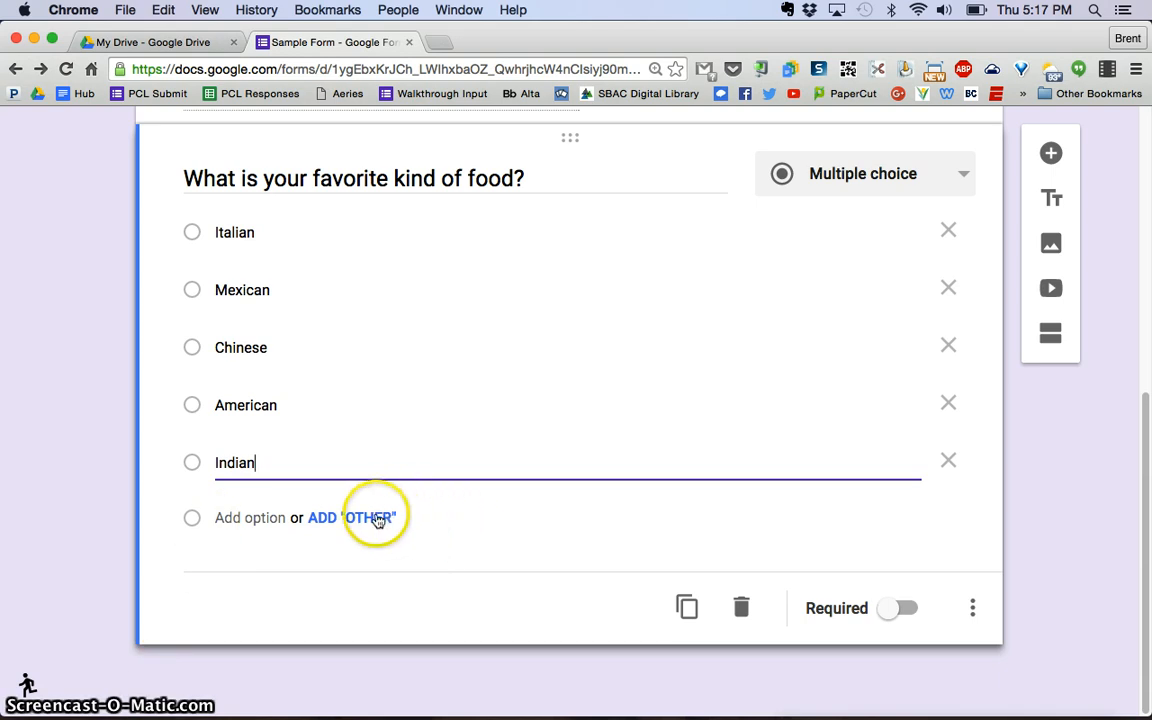
left_click(362, 517)
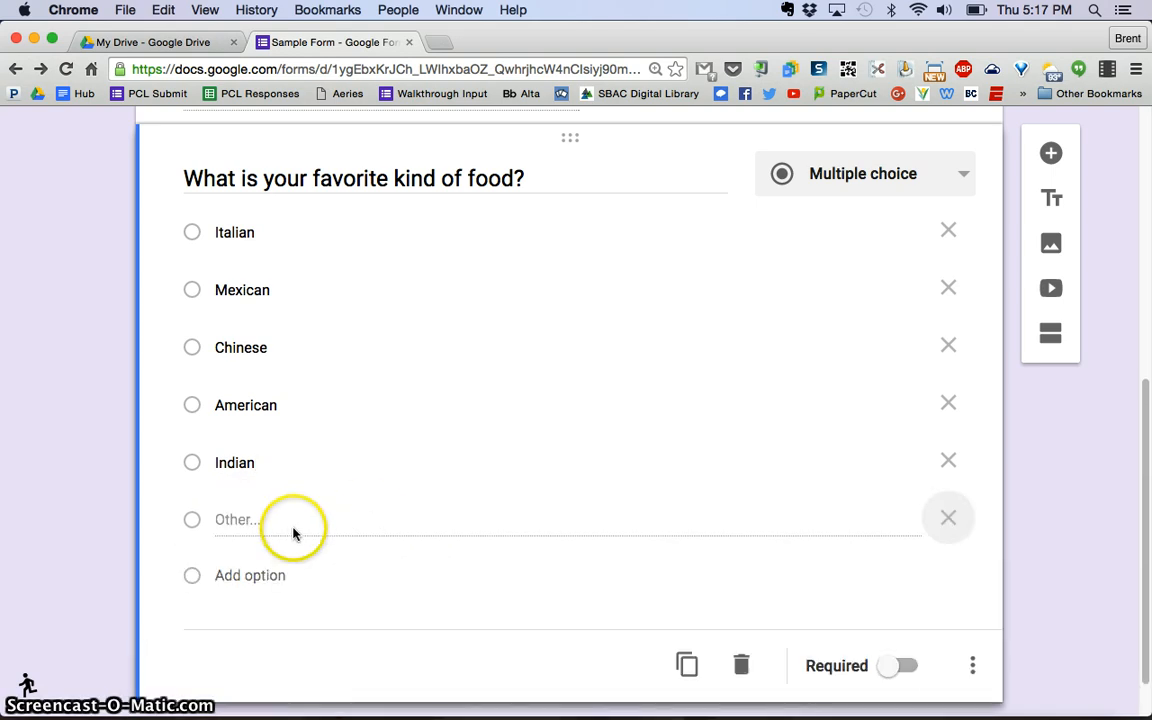
mouse_move(645, 590)
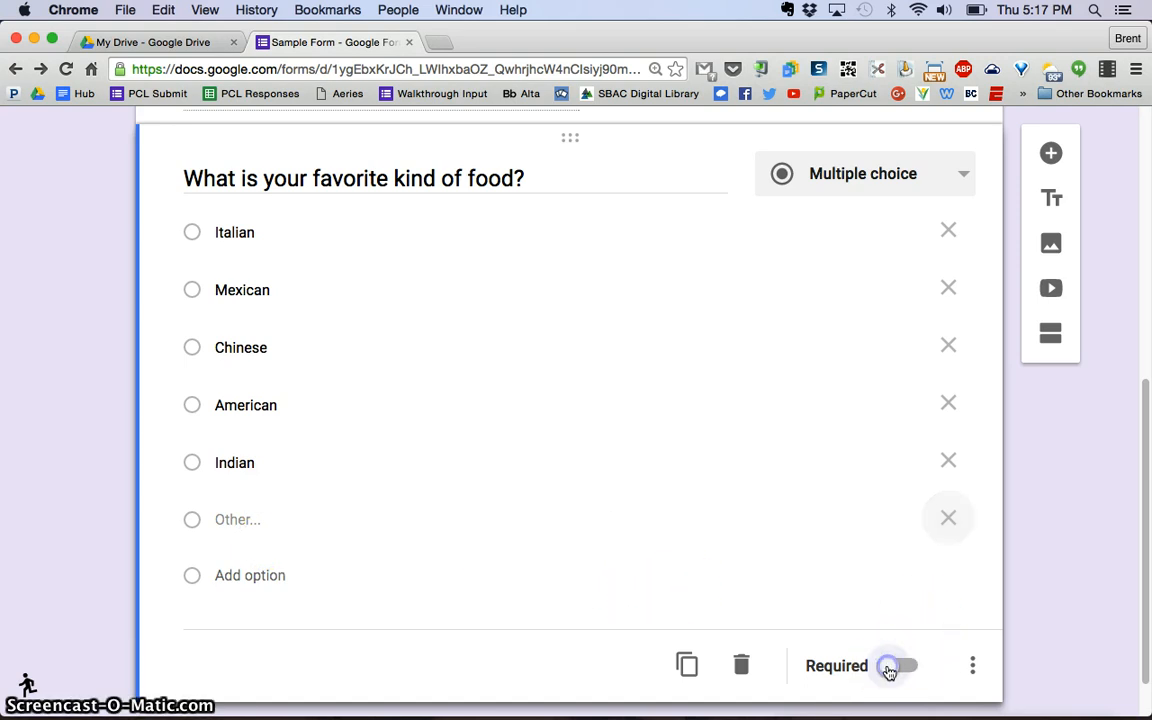
left_click(897, 665)
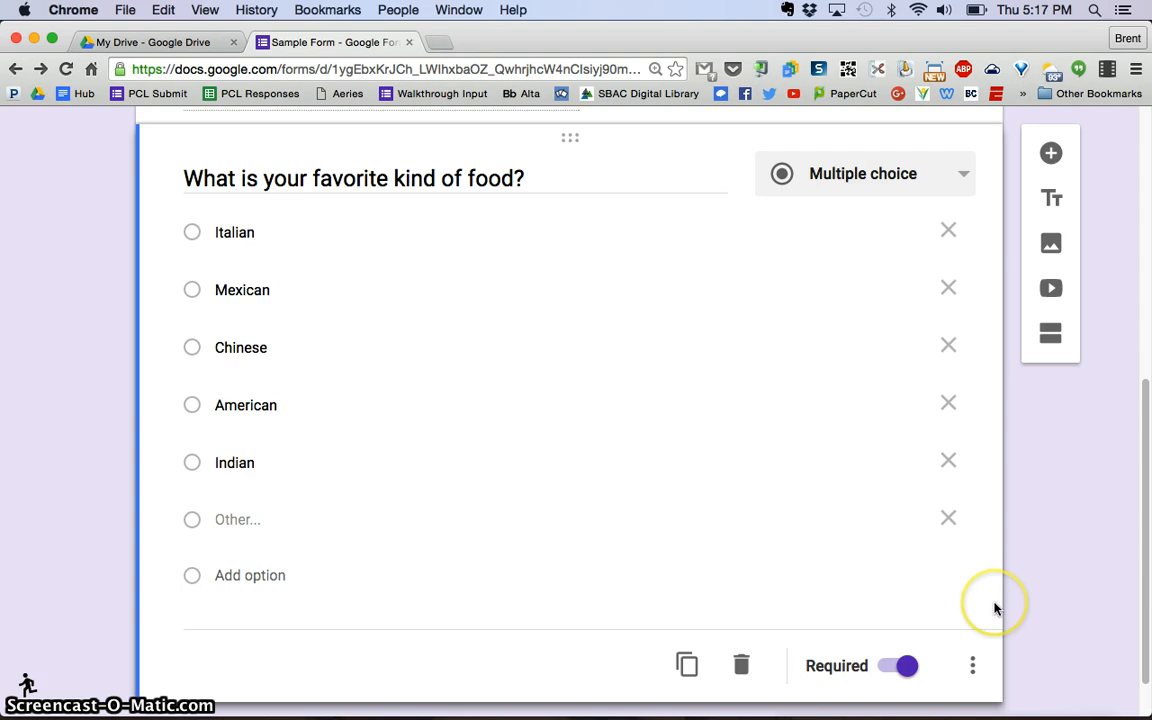
mouse_move(217, 220)
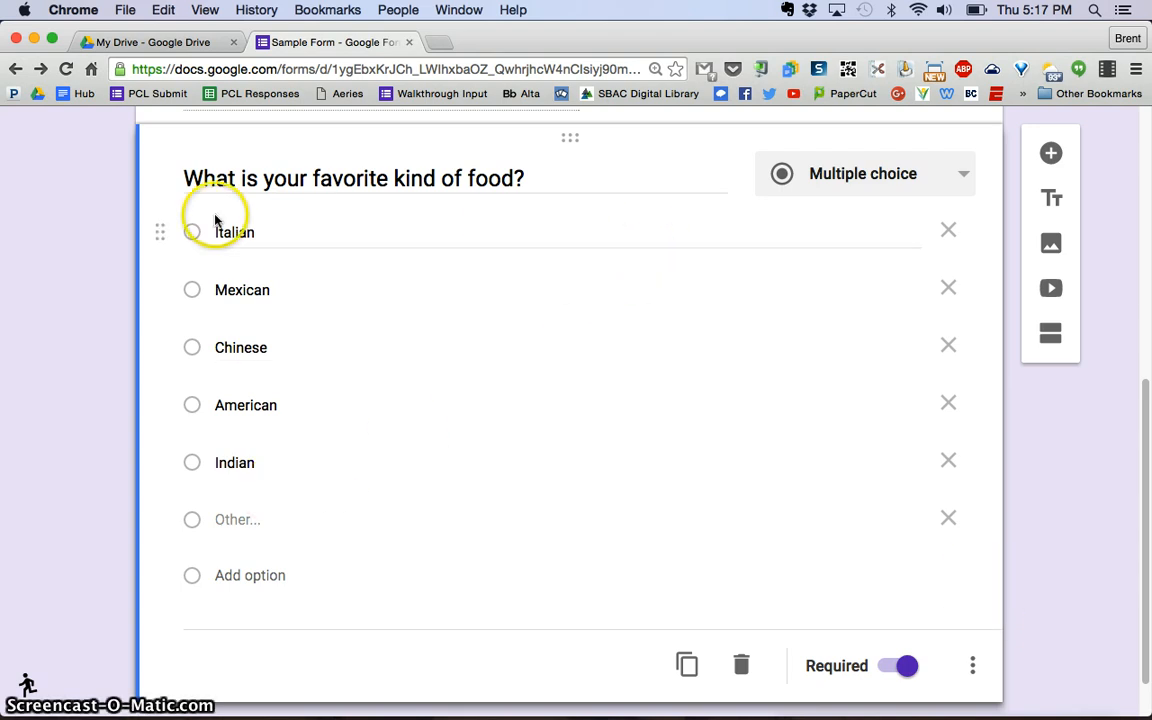
mouse_move(165, 263)
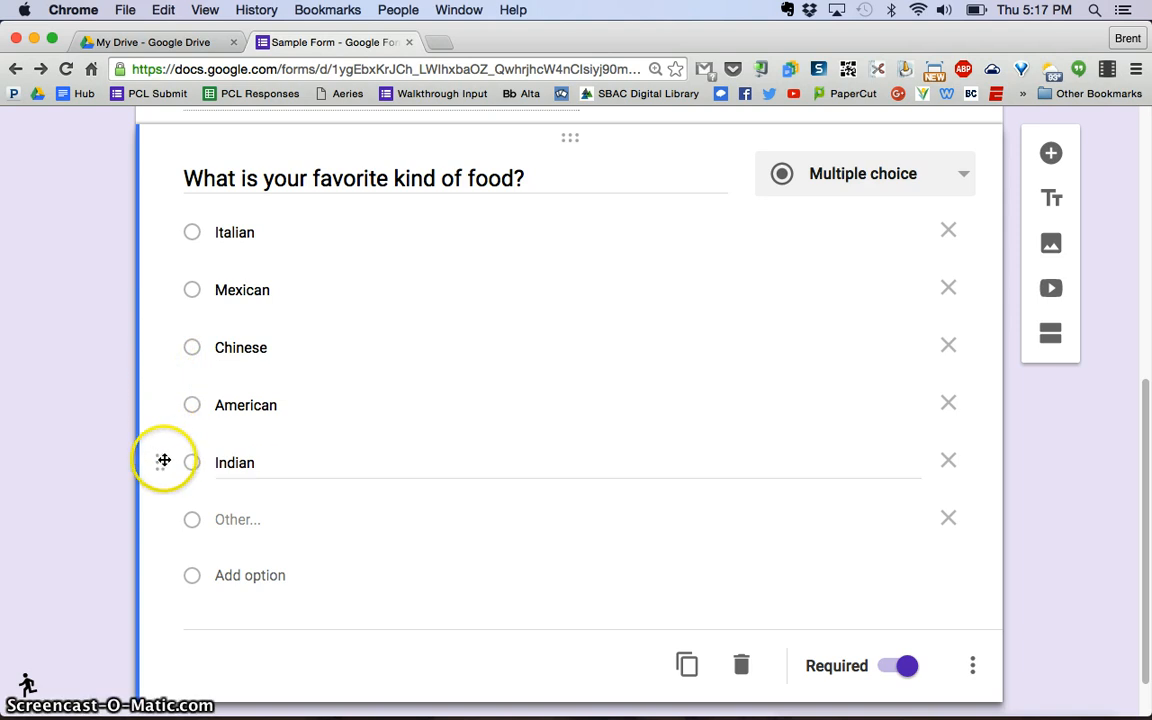
mouse_move(161, 232)
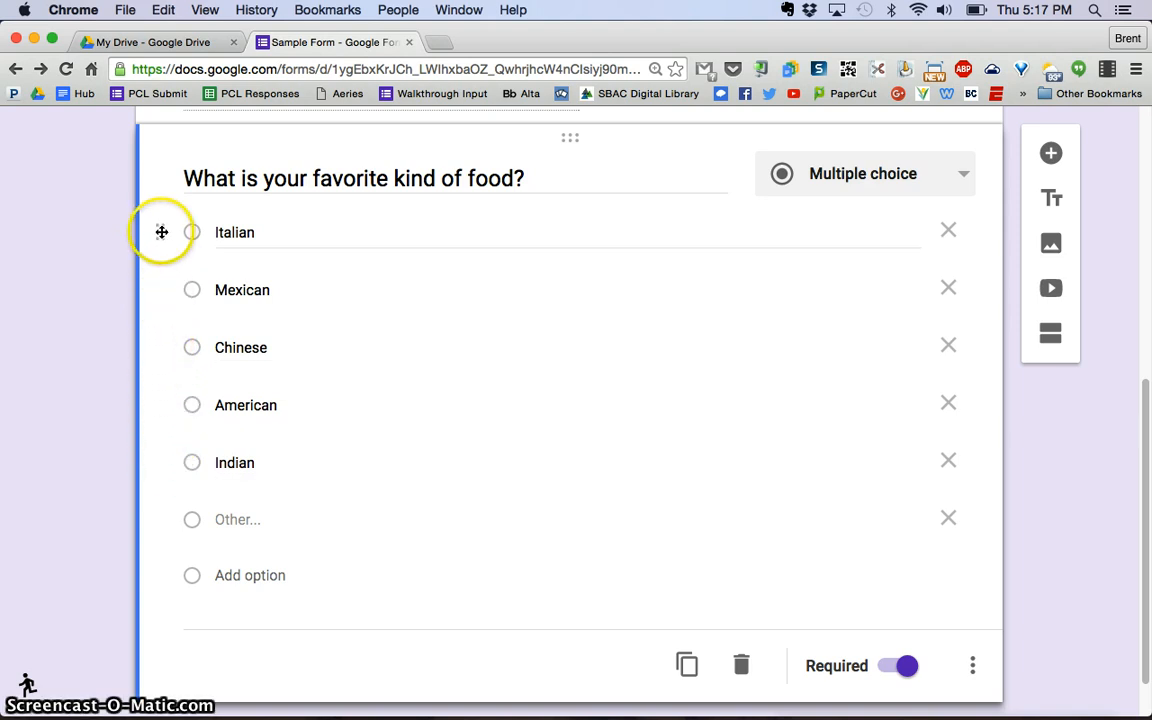
Step: Drag the food choices into the order Chinese, Mexican, Italian
left_click_drag(161, 232, 174, 290)
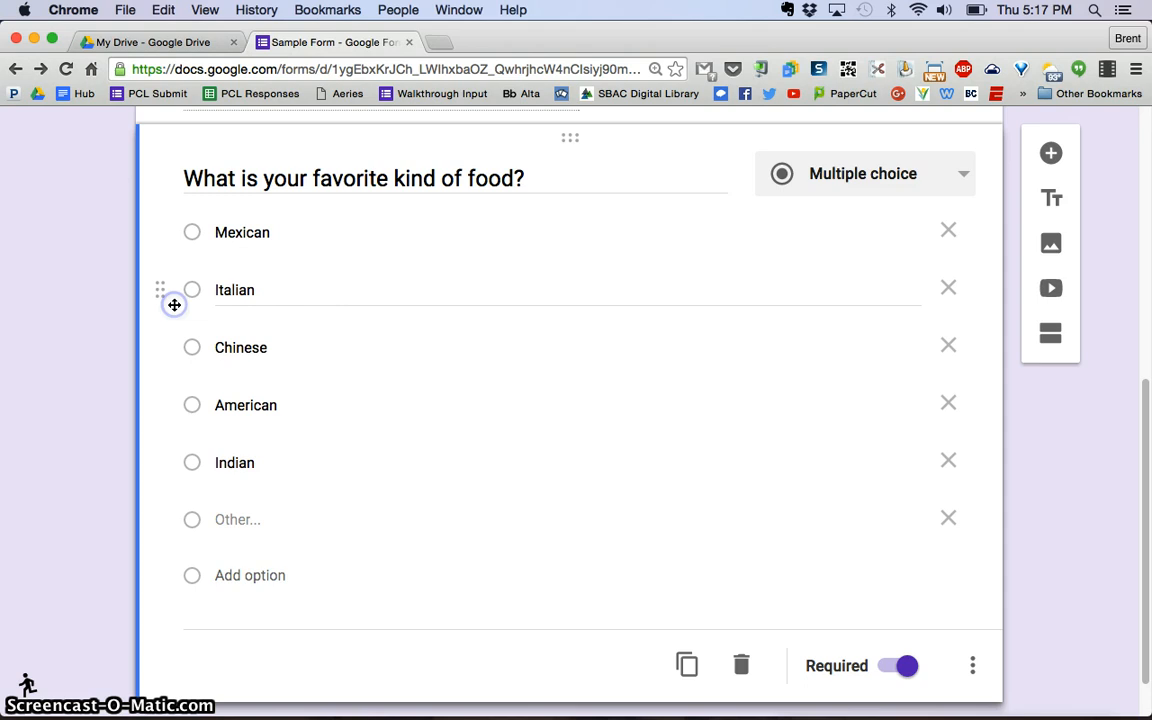
left_click_drag(174, 305, 161, 355)
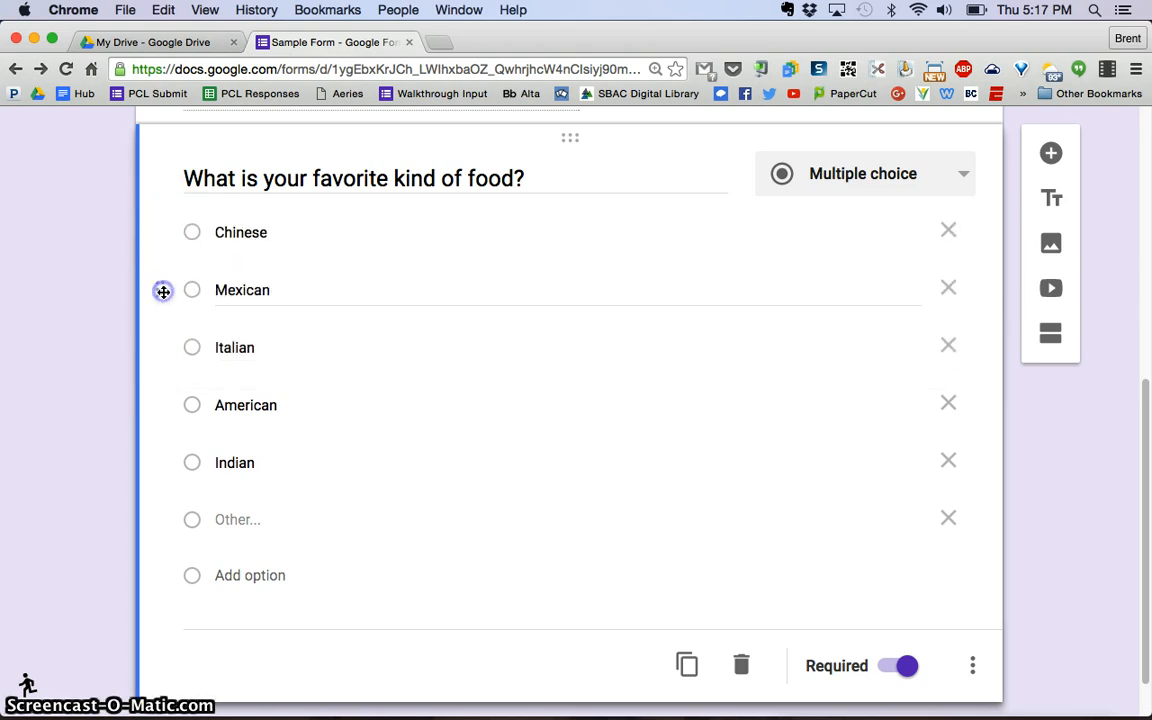
mouse_move(704, 420)
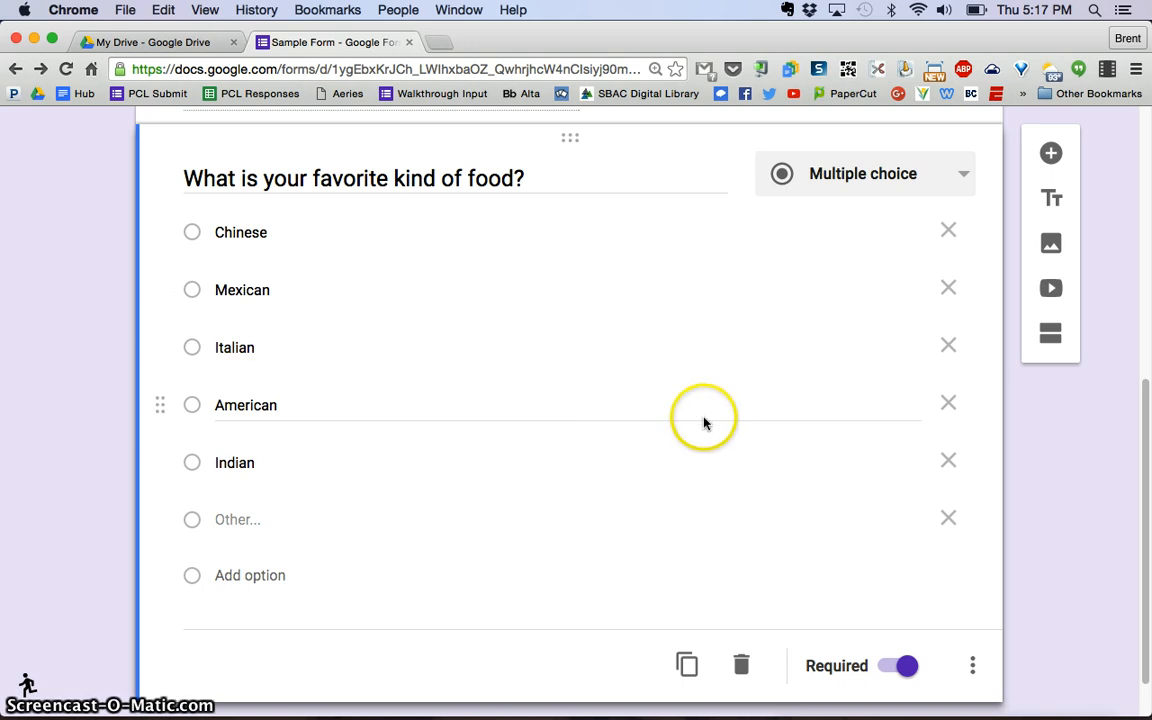
scroll("up", 3)
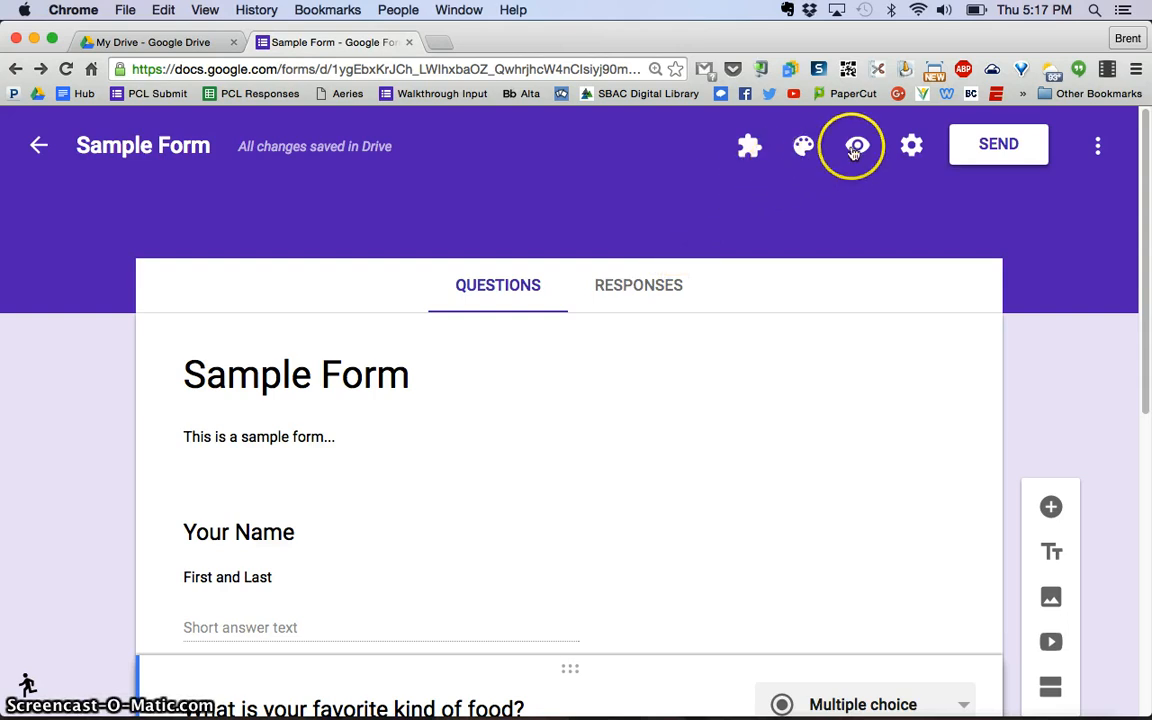
Step: Preview the form and scroll down to the required food question
left_click(855, 145)
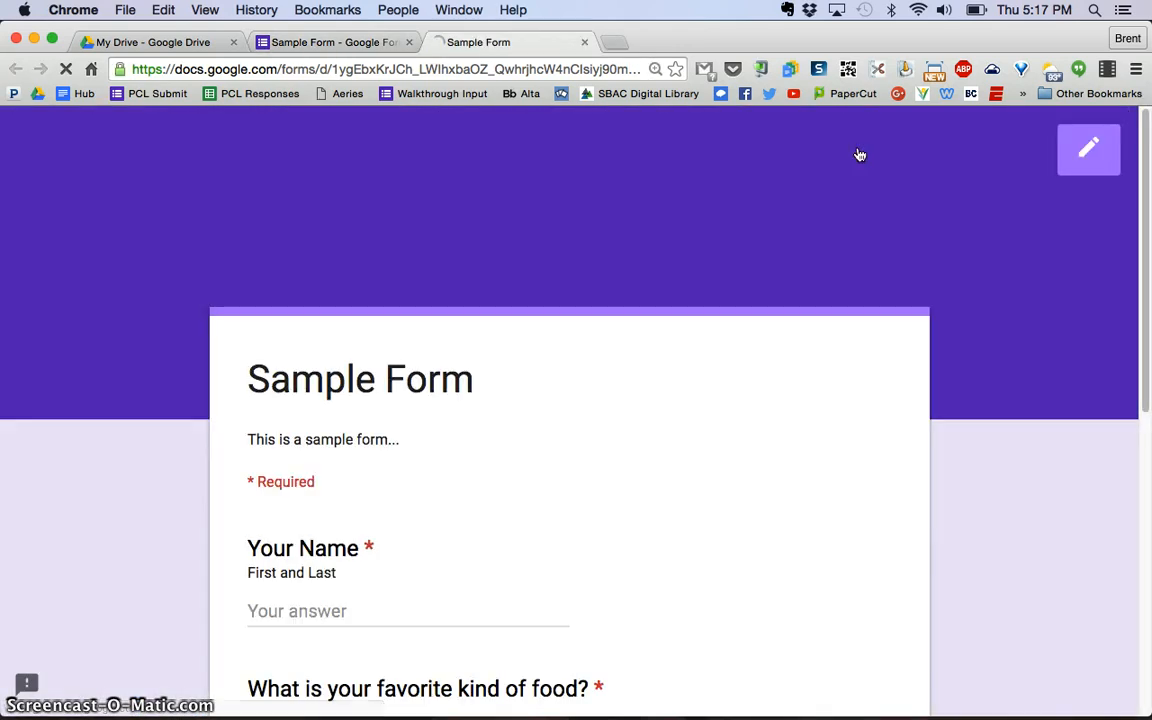
scroll("down", 3)
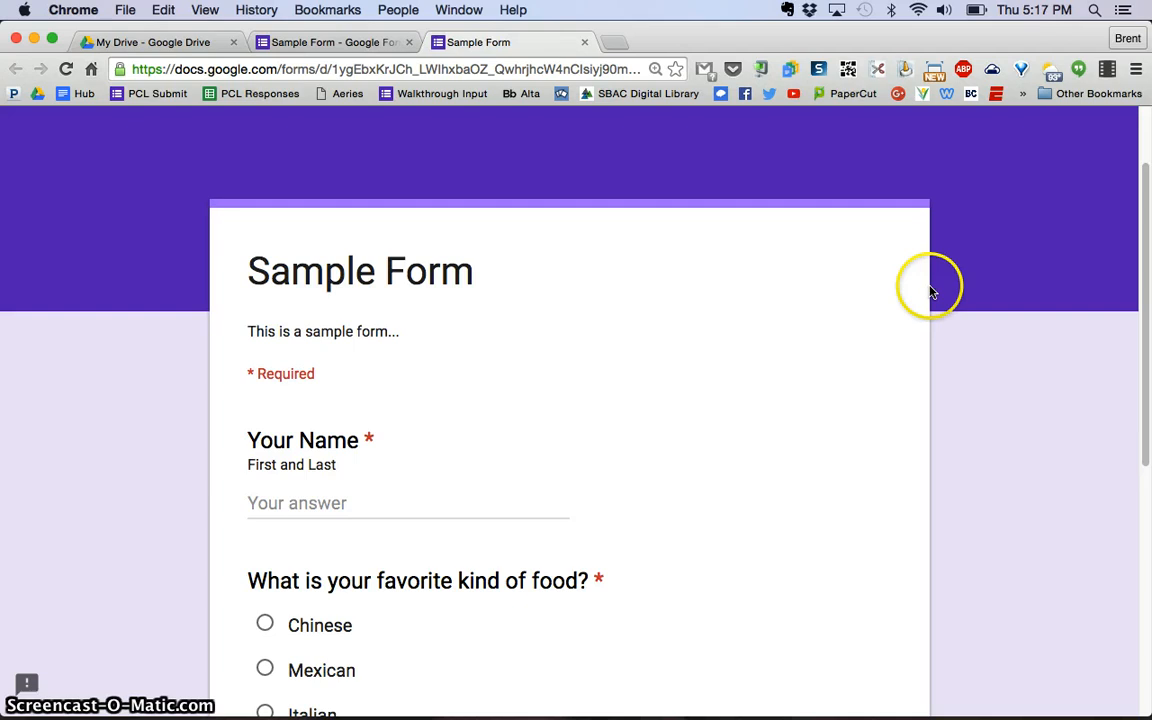